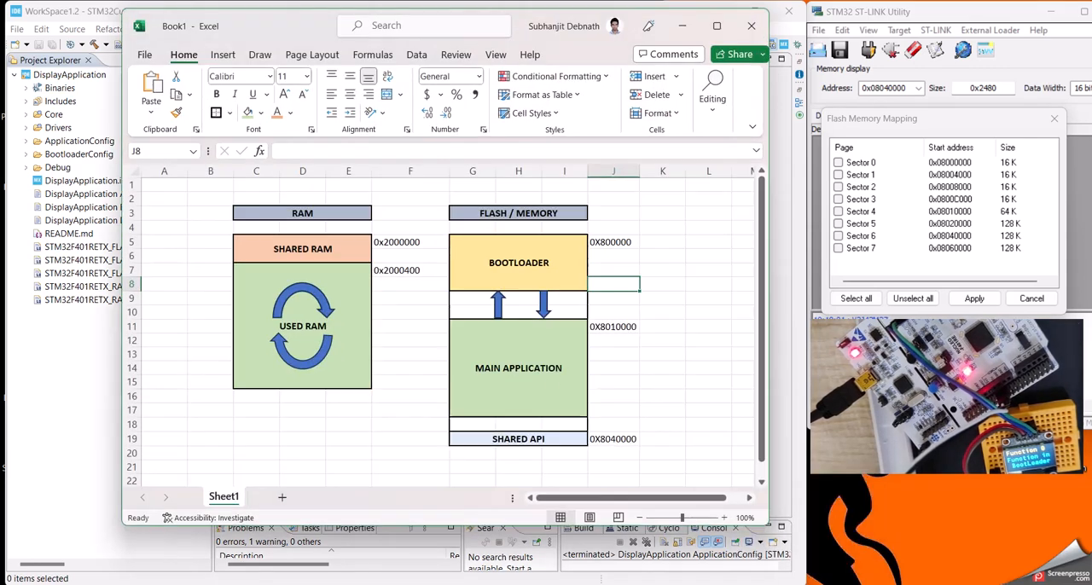
mouse_move(385, 339)
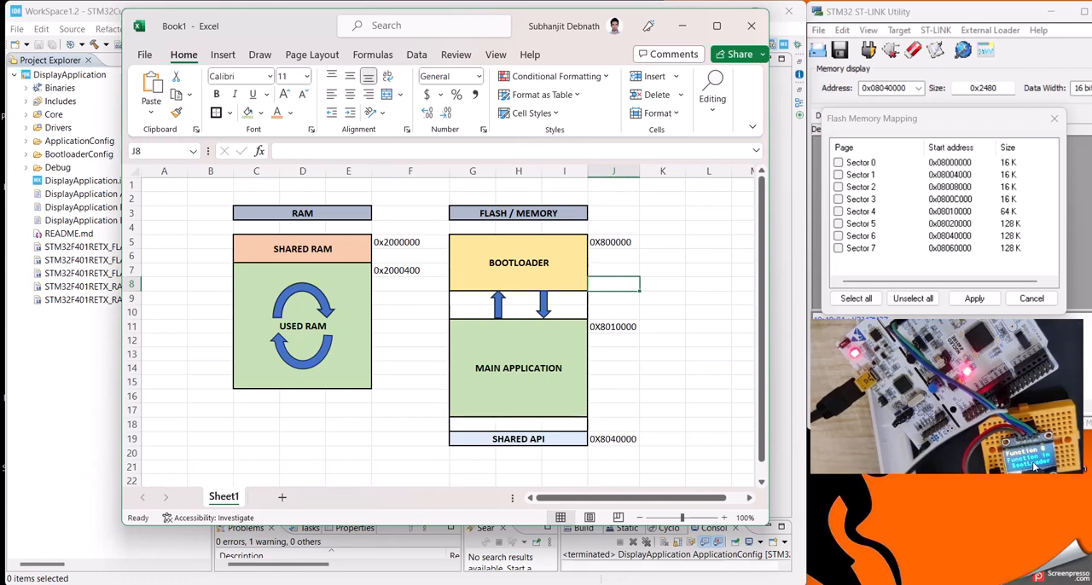
mouse_move(514, 391)
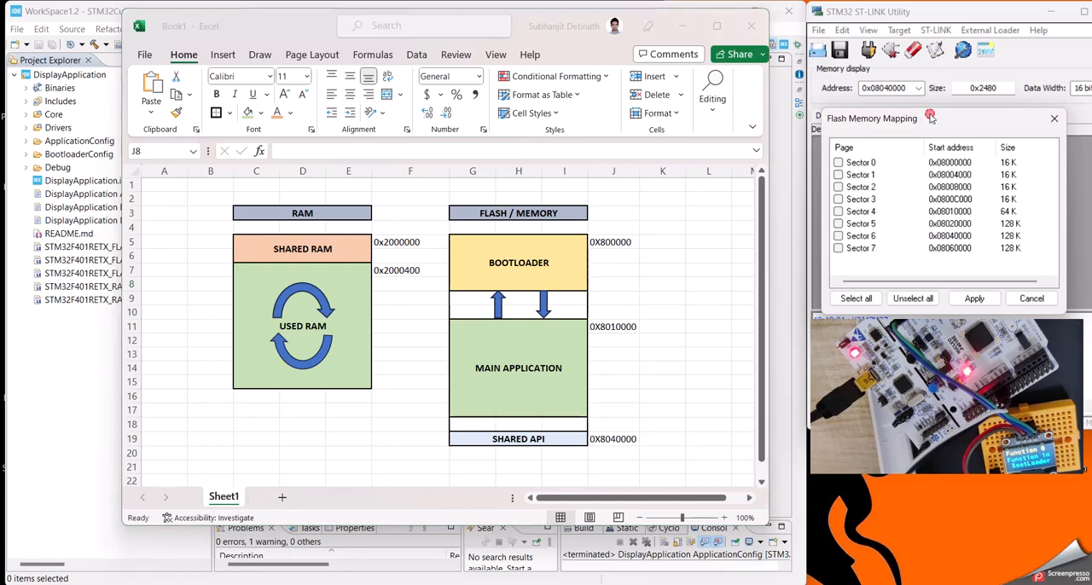
Step: Check flash sector 2 in the sector list against the Excel memory-map diagram
left_click(873, 178)
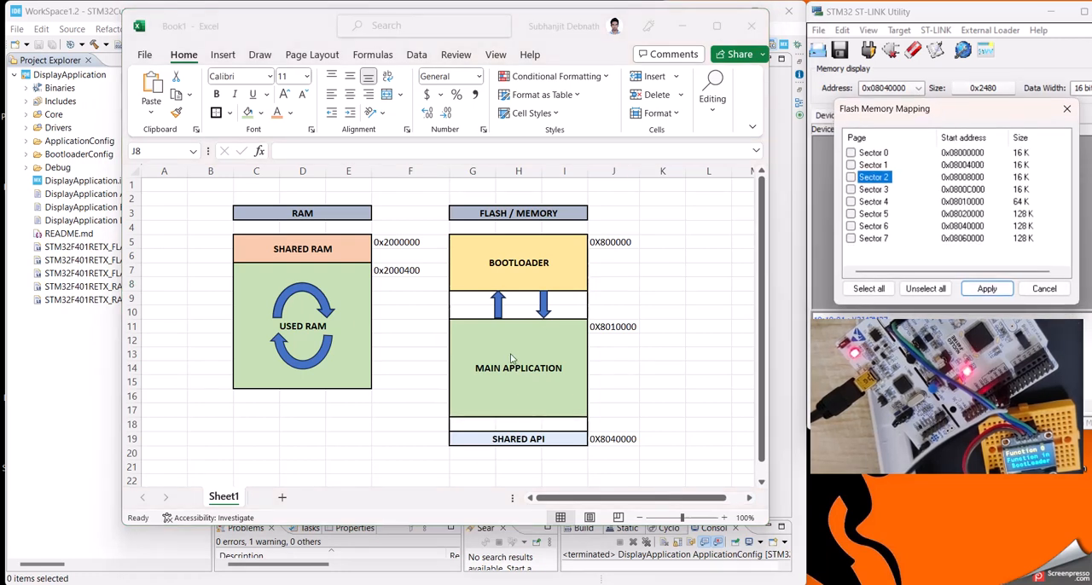
mouse_move(561, 260)
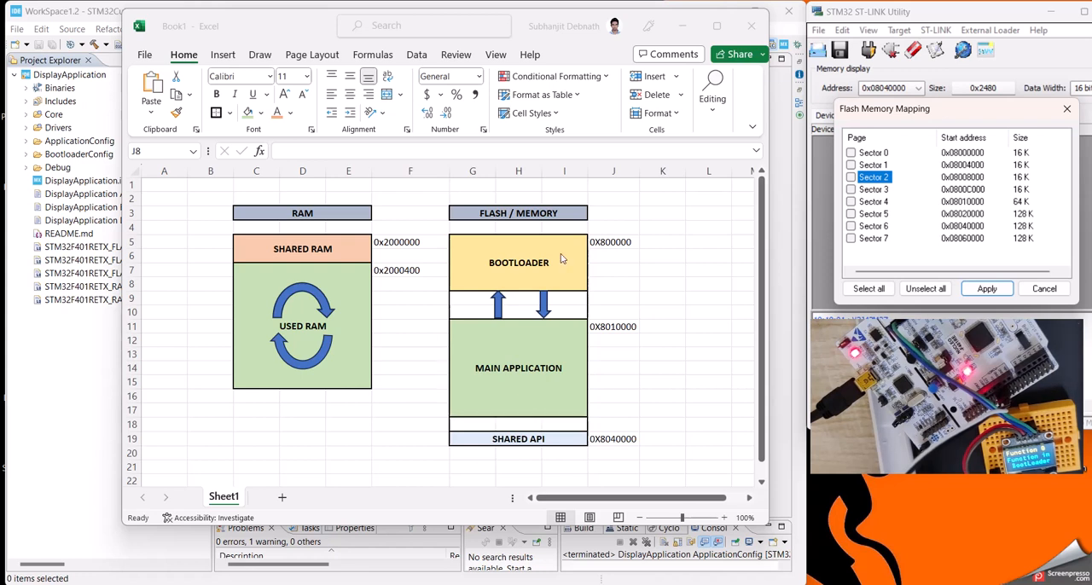
mouse_move(597, 253)
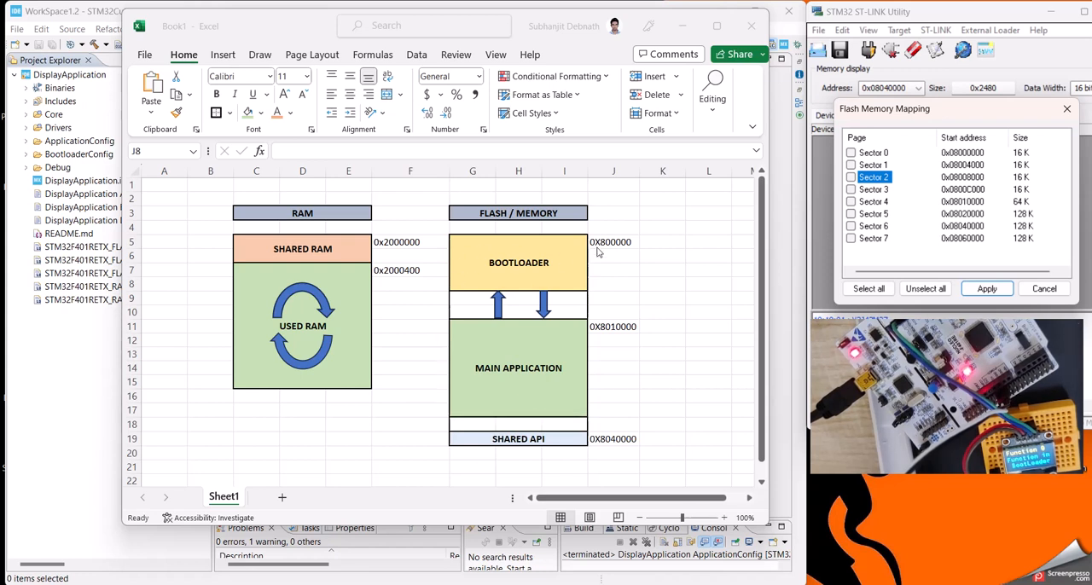
mouse_move(616, 249)
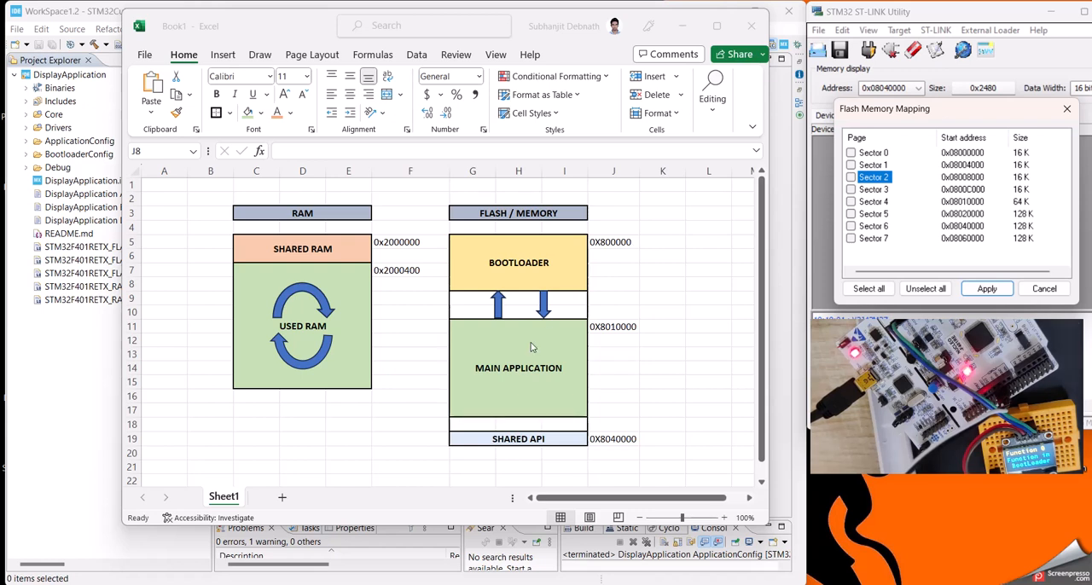
mouse_move(601, 355)
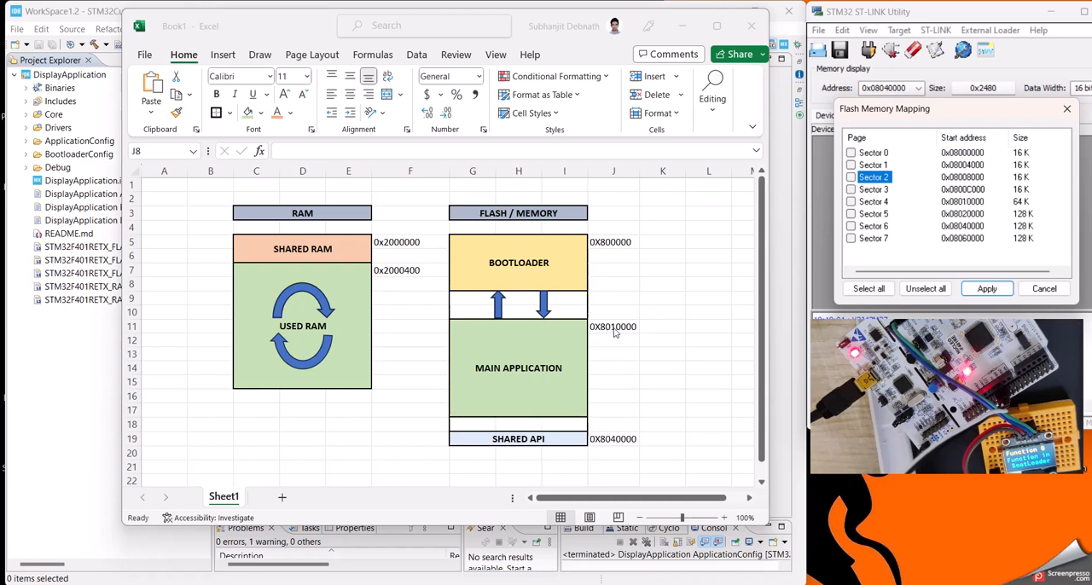
mouse_move(468, 331)
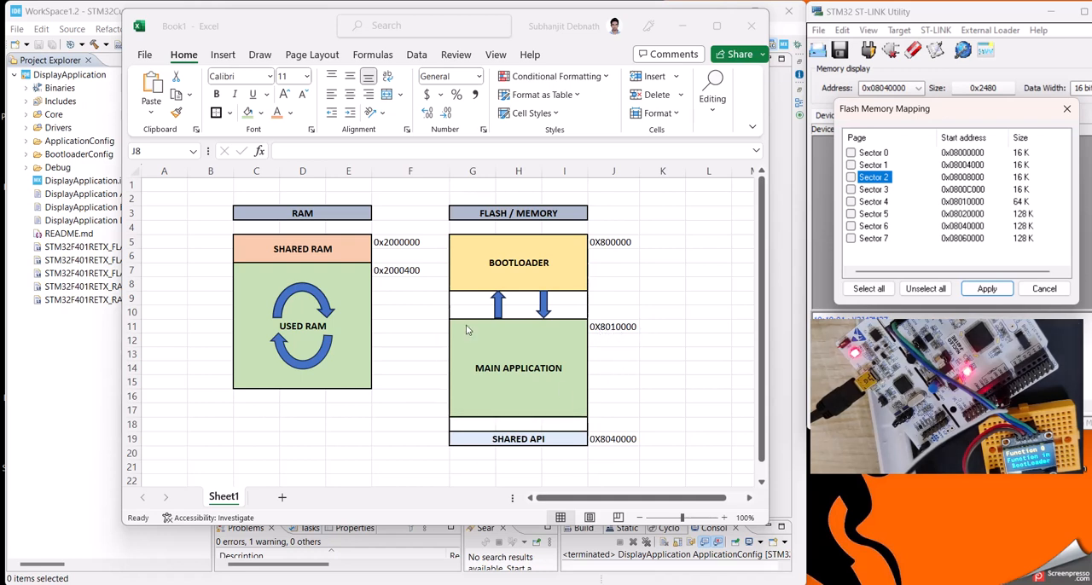
mouse_move(352, 294)
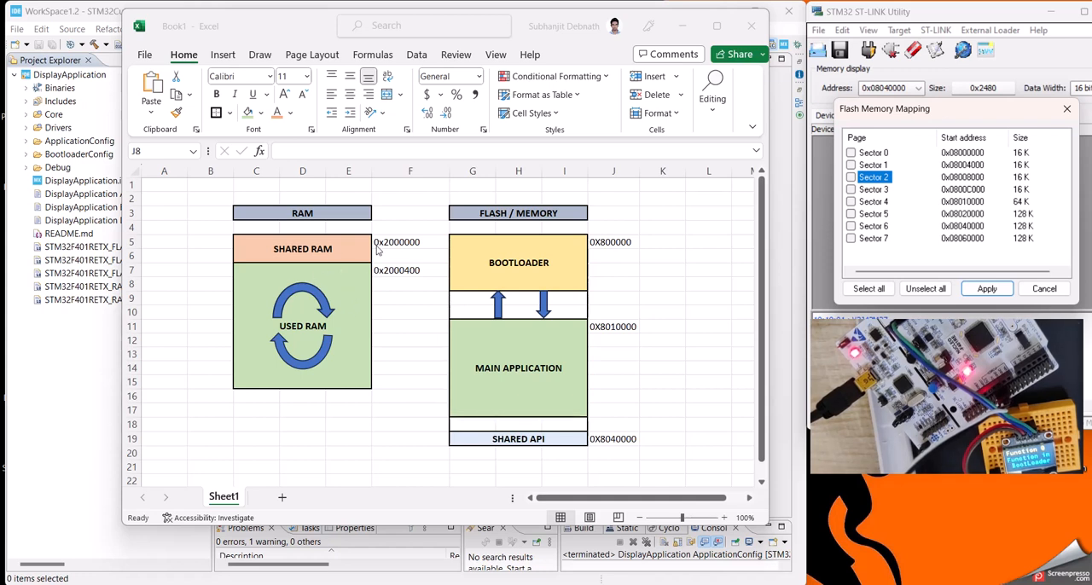
mouse_move(394, 251)
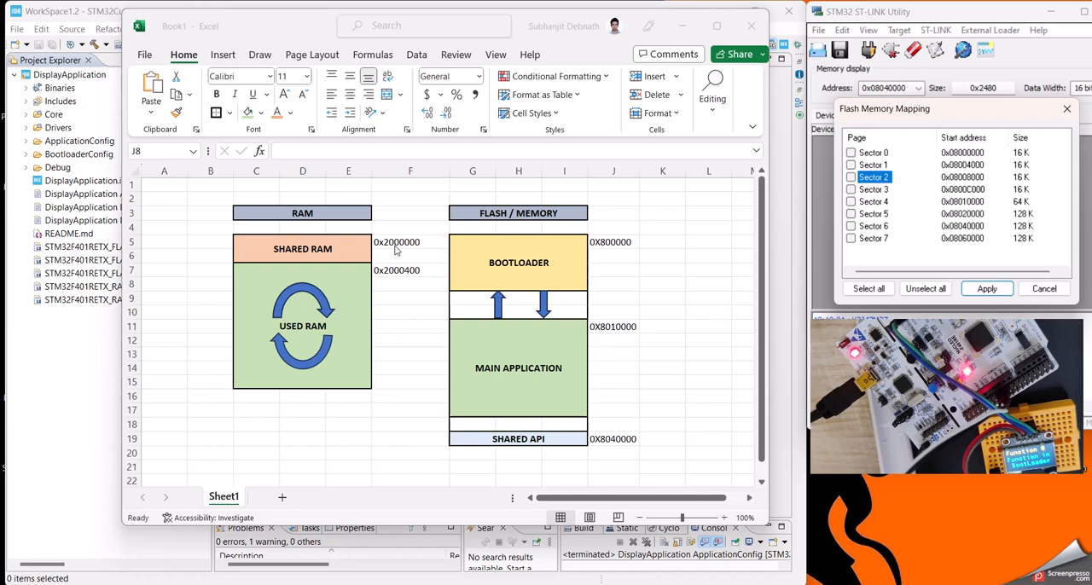
mouse_move(348, 257)
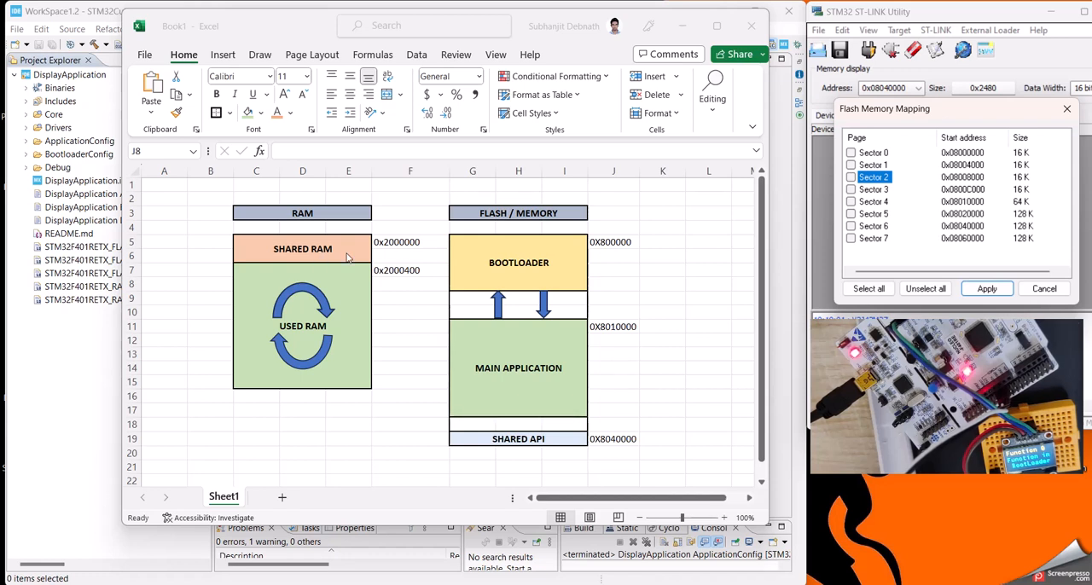
mouse_move(475, 256)
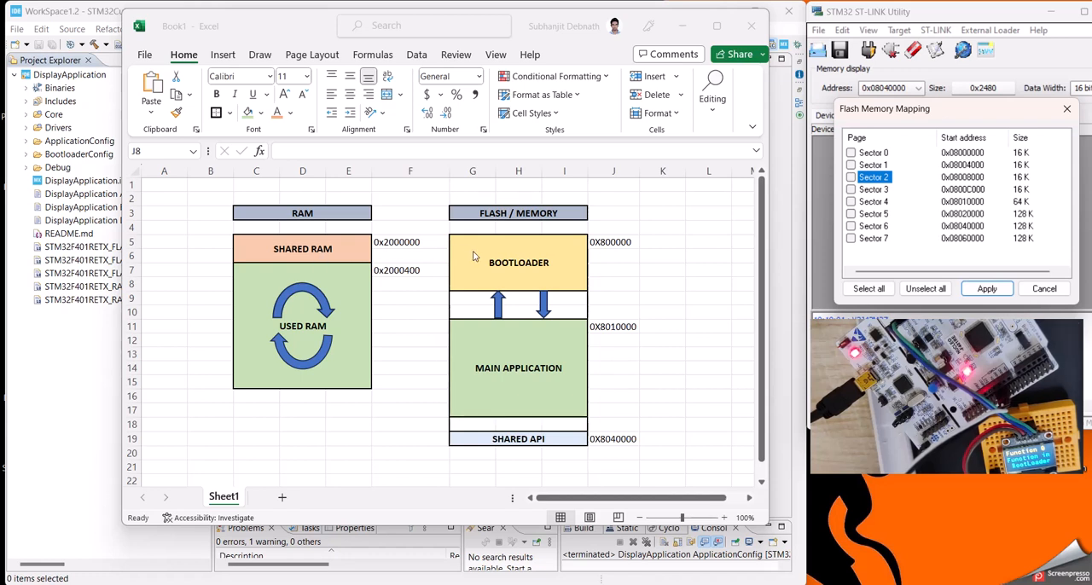
mouse_move(490, 280)
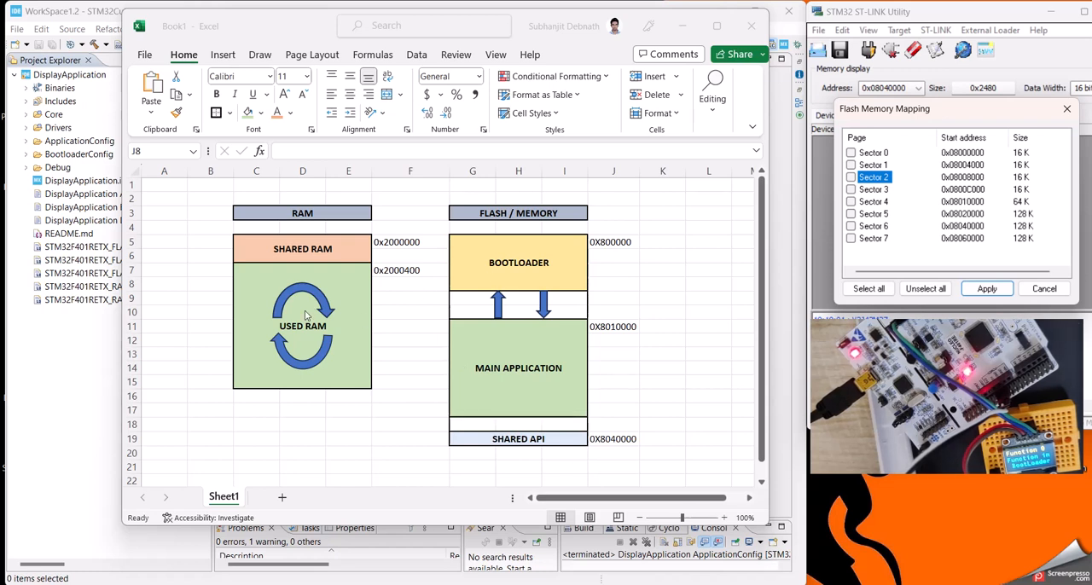
mouse_move(519, 245)
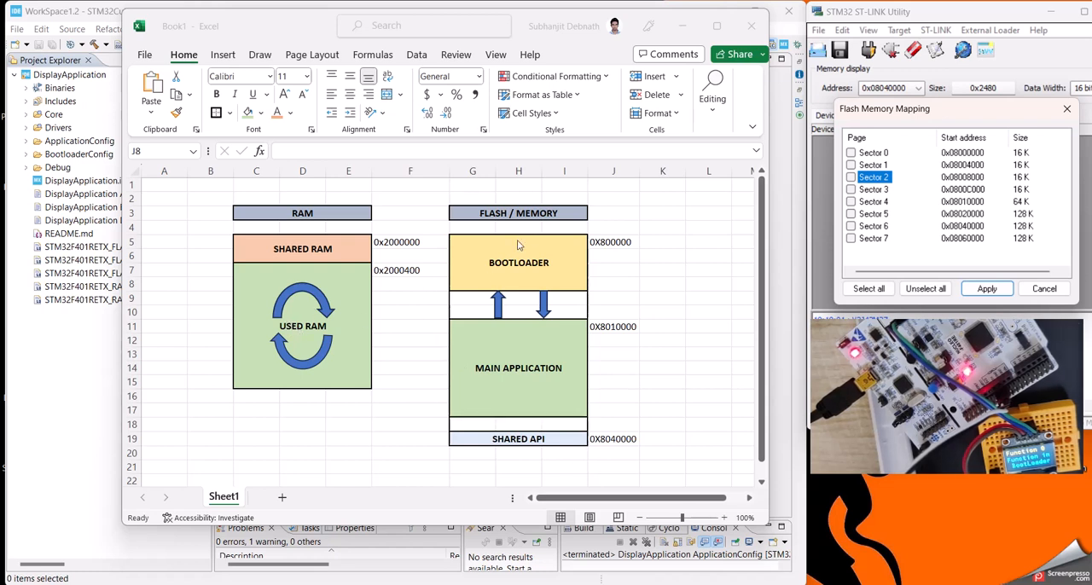
mouse_move(437, 338)
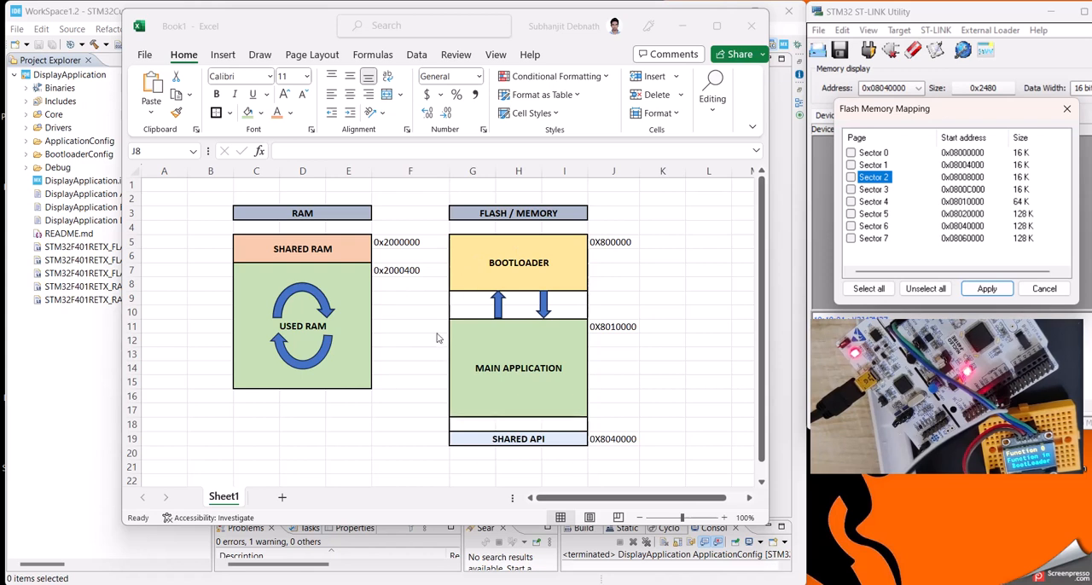
mouse_move(442, 348)
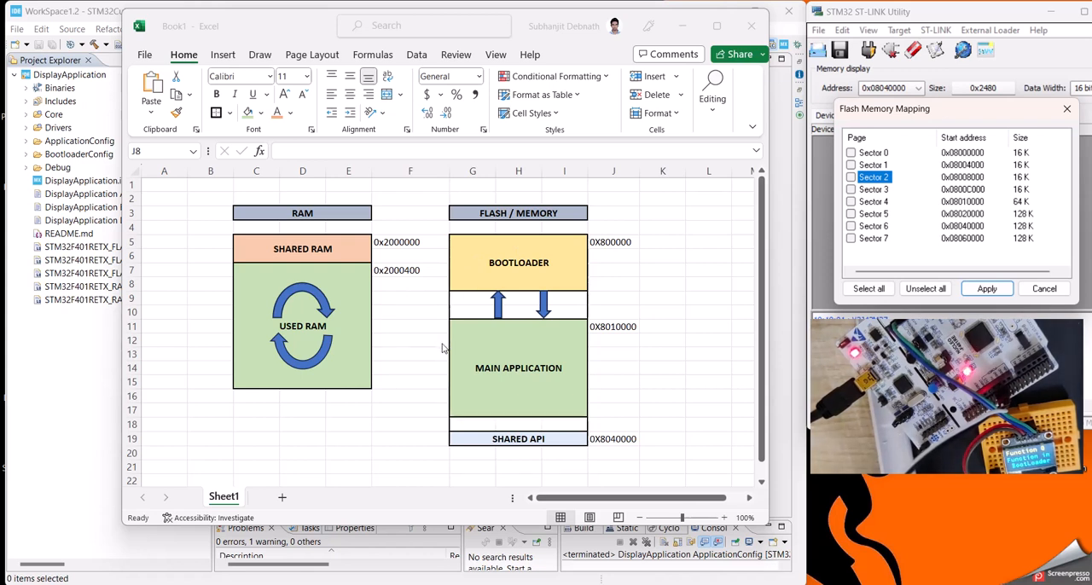
mouse_move(542, 236)
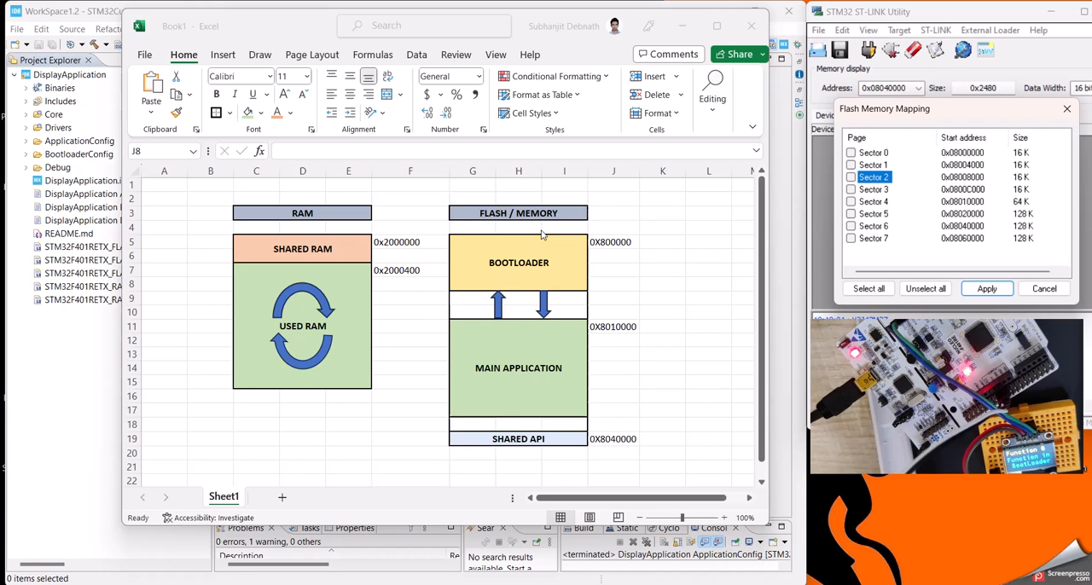
mouse_move(505, 369)
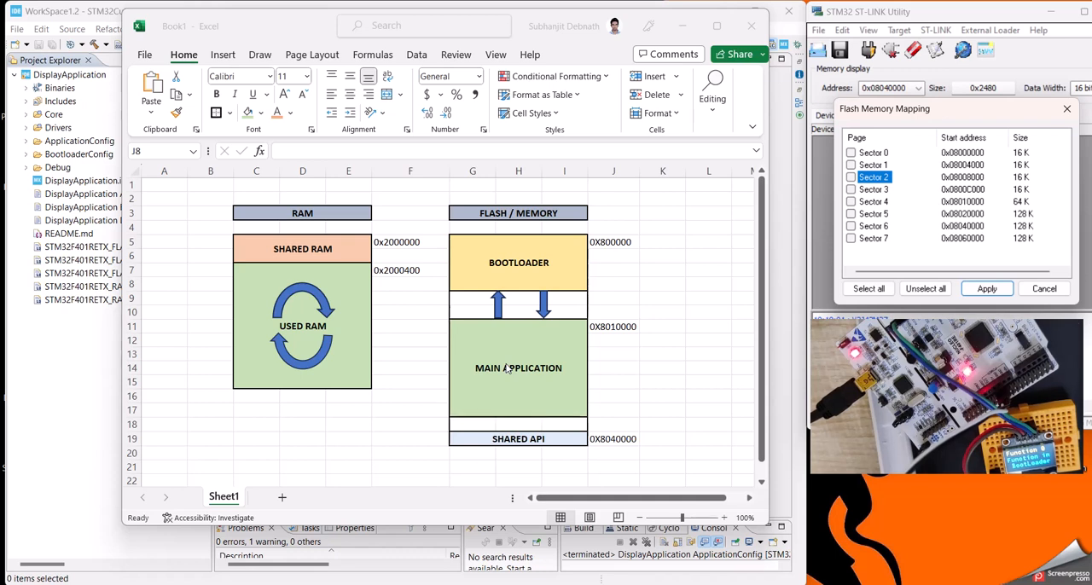
mouse_move(701, 287)
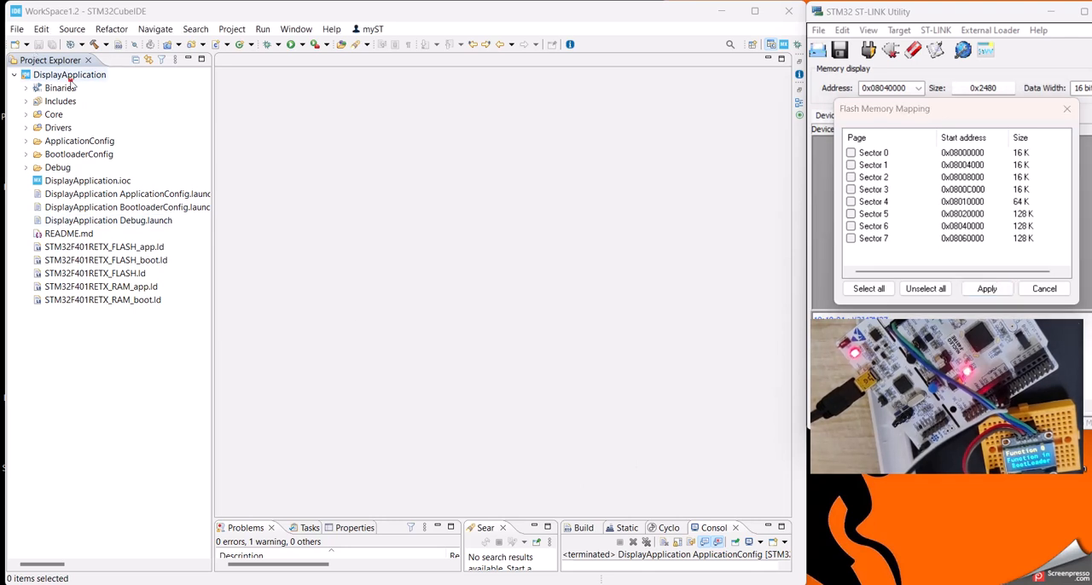
left_click(68, 75)
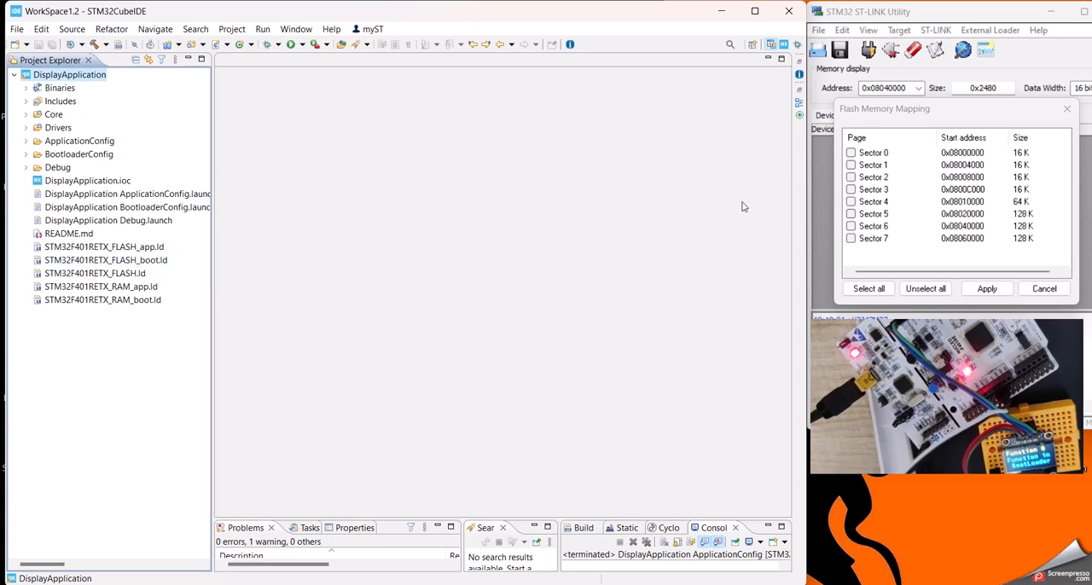
left_click(106, 260)
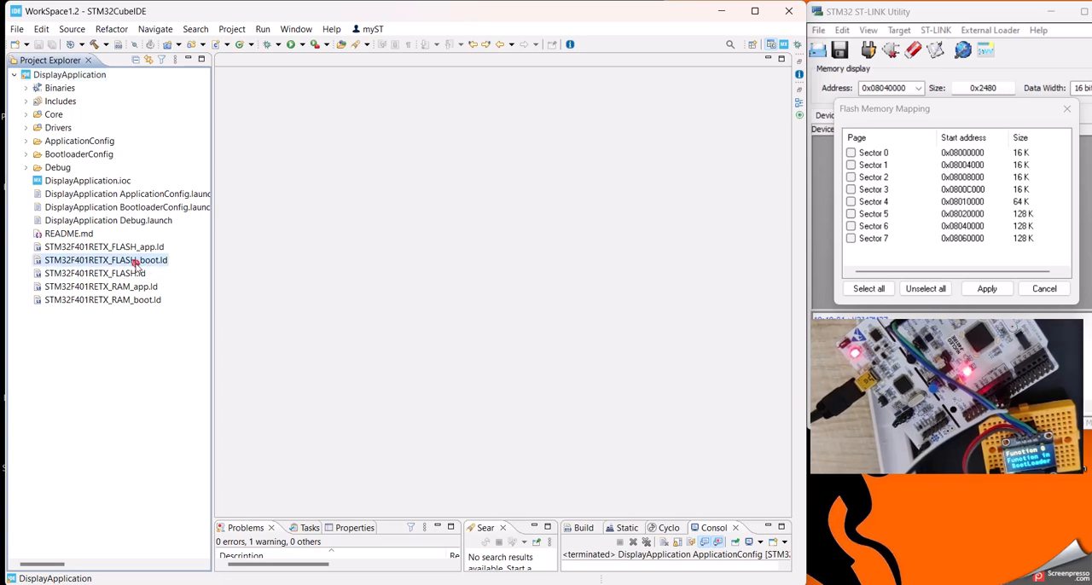
Step: Review FLASH_boot.ld's flash start at 0x8000000 and check it against ST-LINK sector 0
double_click(106, 260)
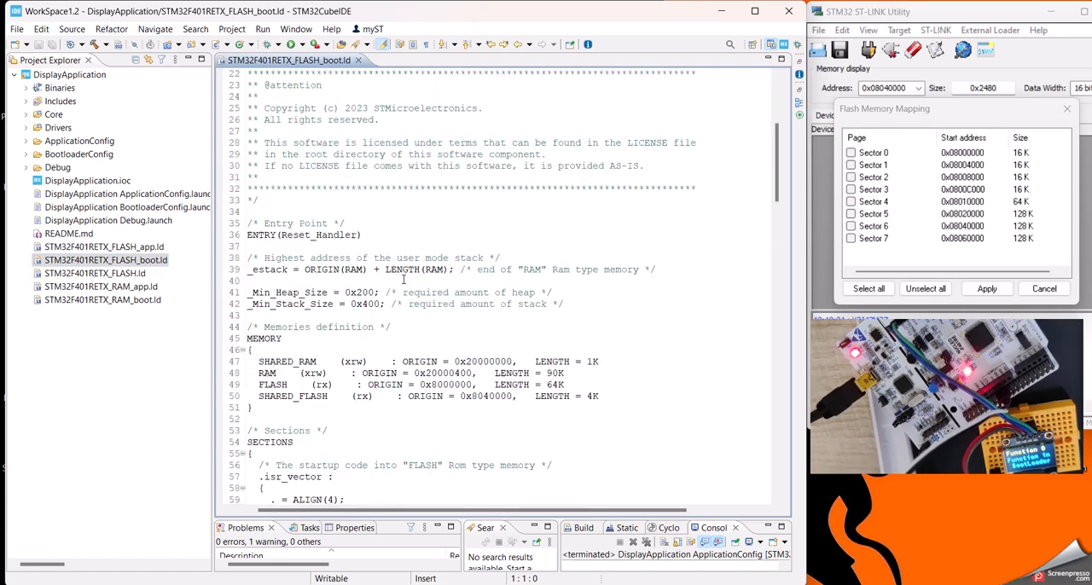
scroll("down", 3)
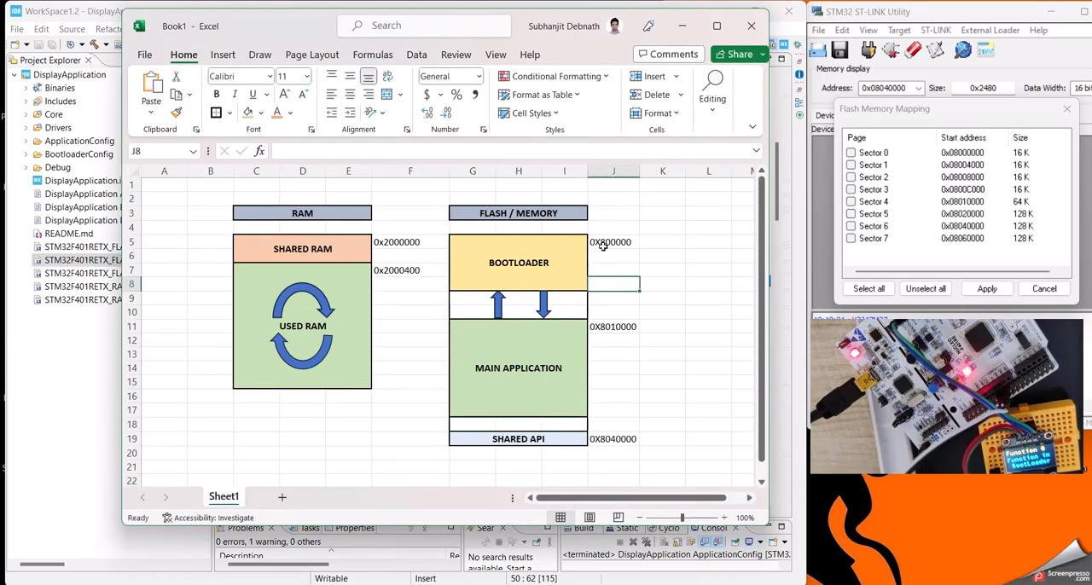
left_click(613, 242)
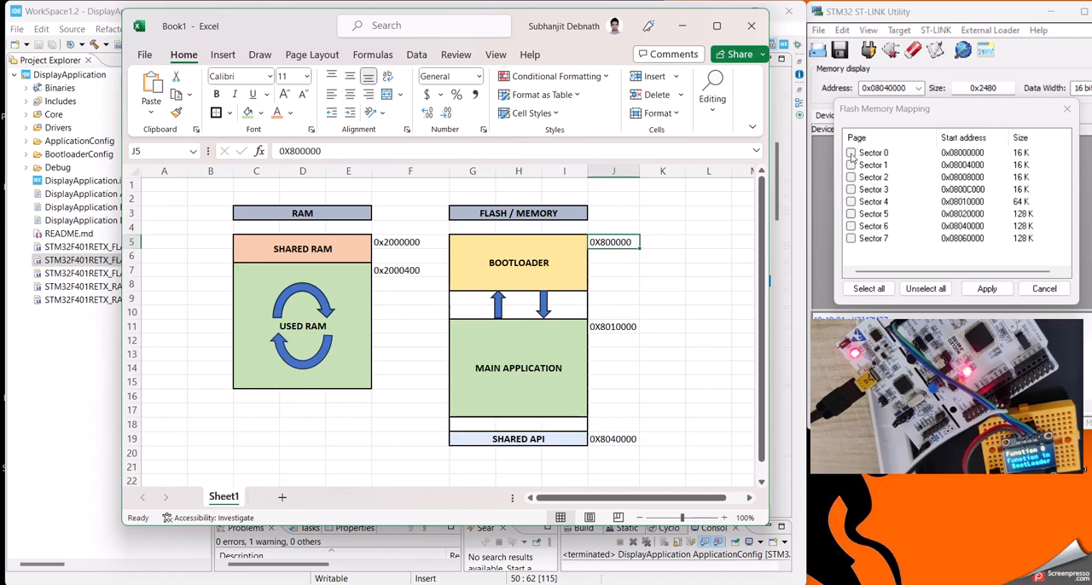
left_click(850, 154)
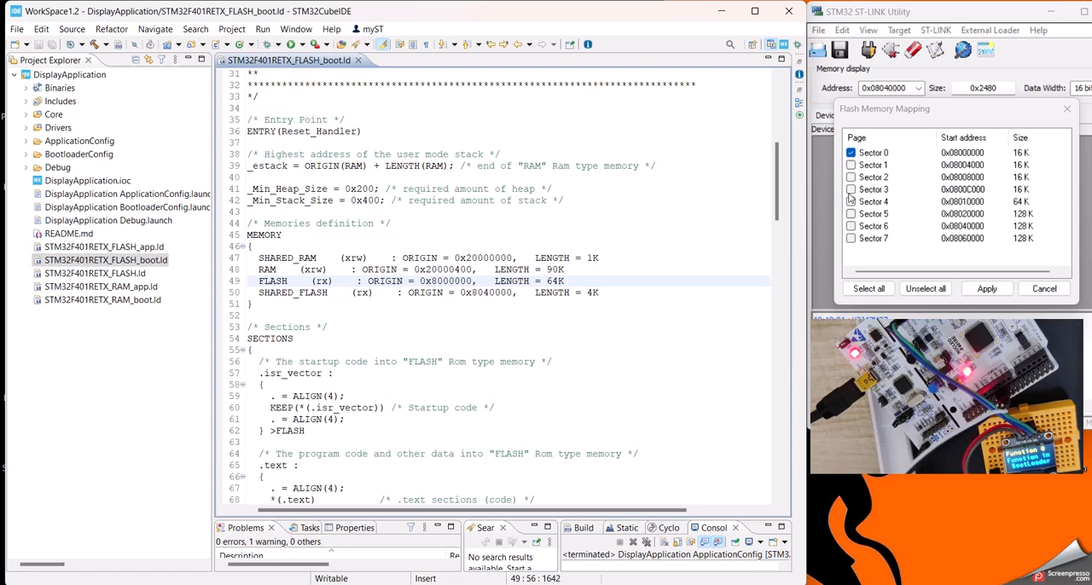
left_click(874, 178)
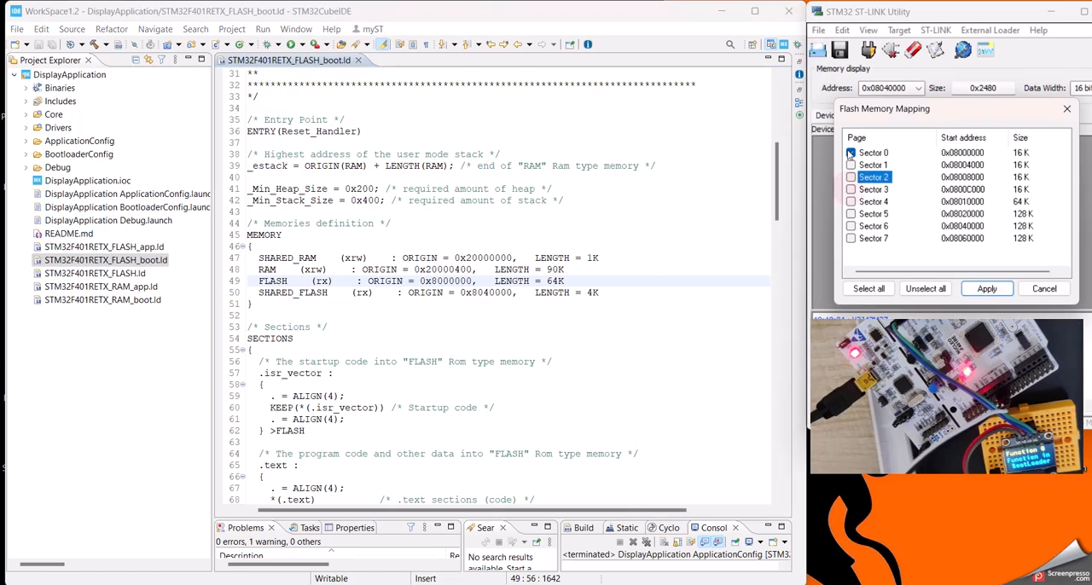
left_click(850, 152)
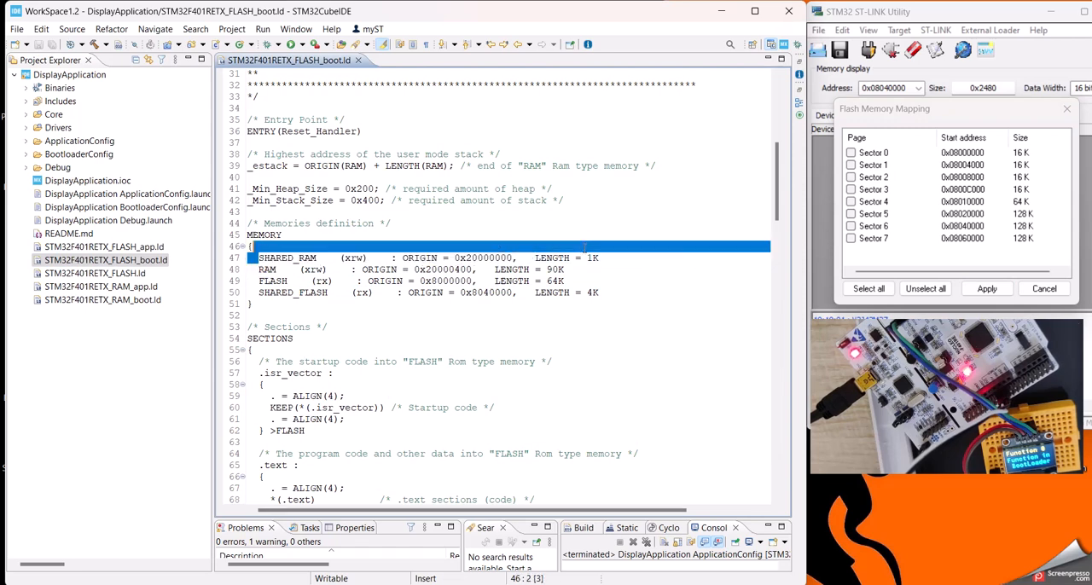
Step: Inspect the SHARED_RAM memory definition lines in the bootloader MEMORY block
left_click(597, 258)
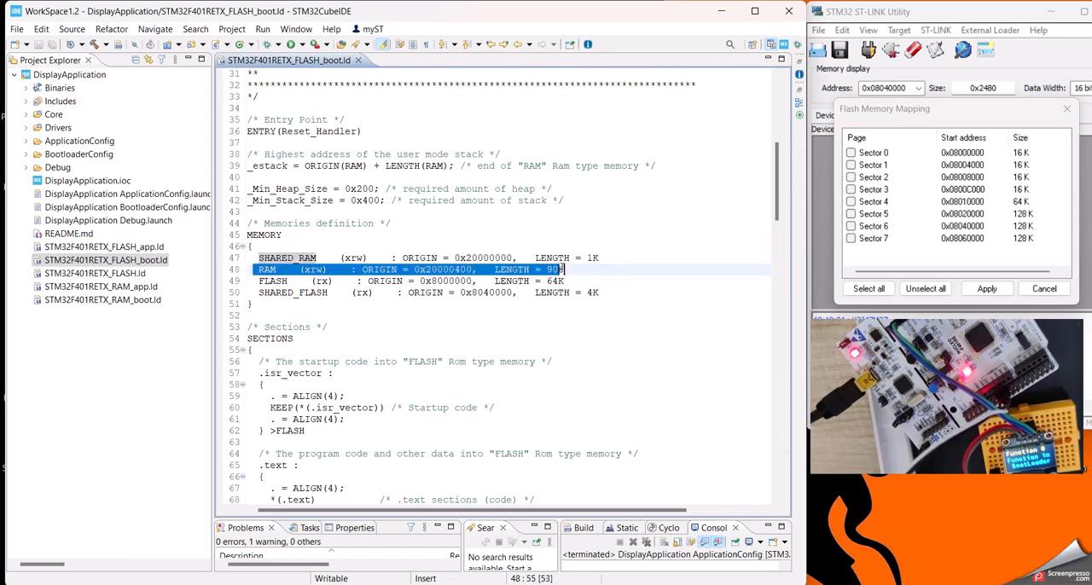
left_click(584, 270)
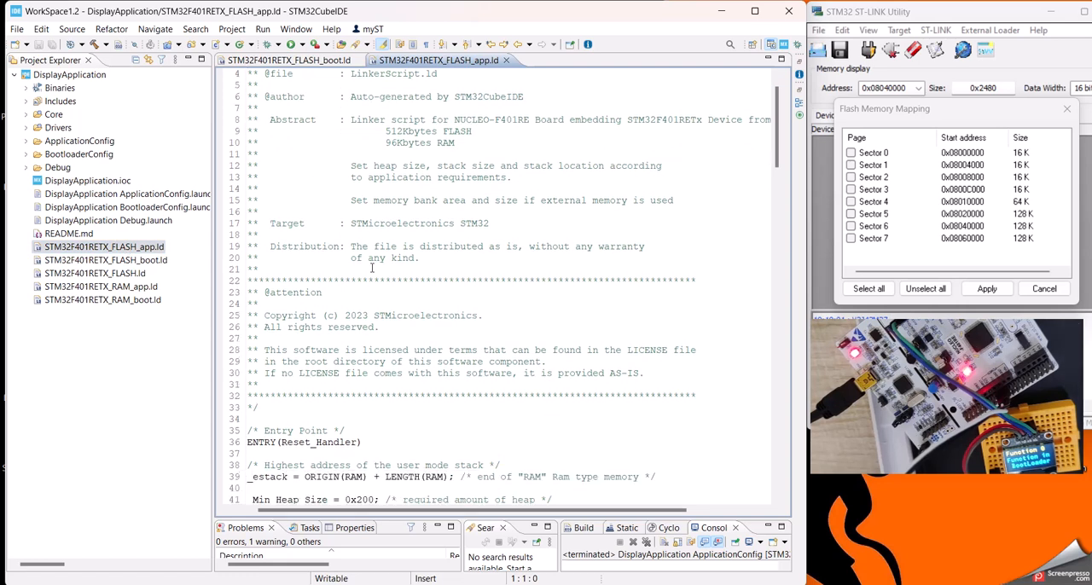
Step: Highlight the SHARED_RAM, RAM and FLASH region lines in FLASH_app.ld
scroll("down", 3)
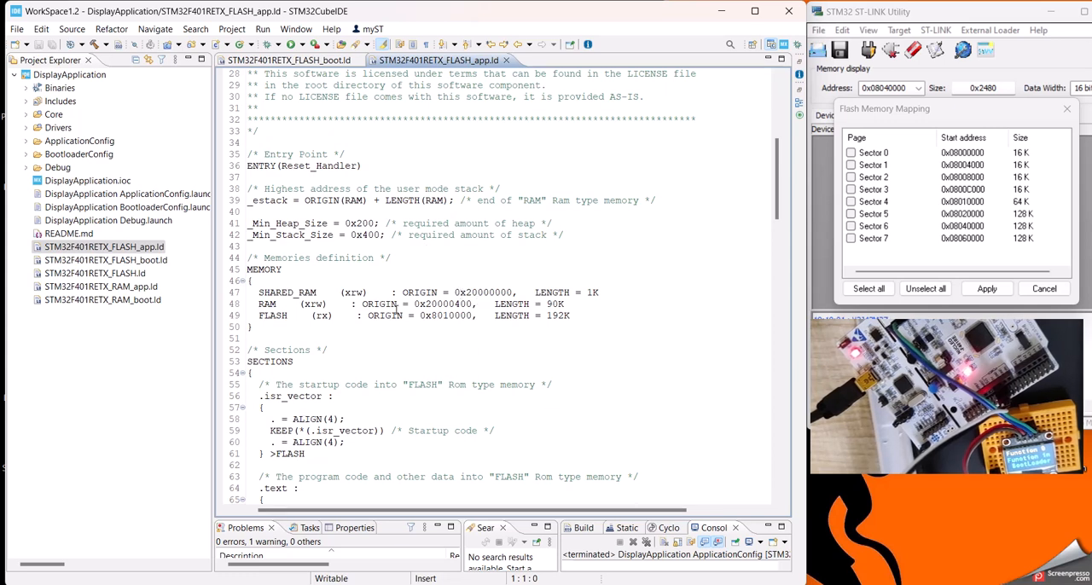
double_click(287, 292)
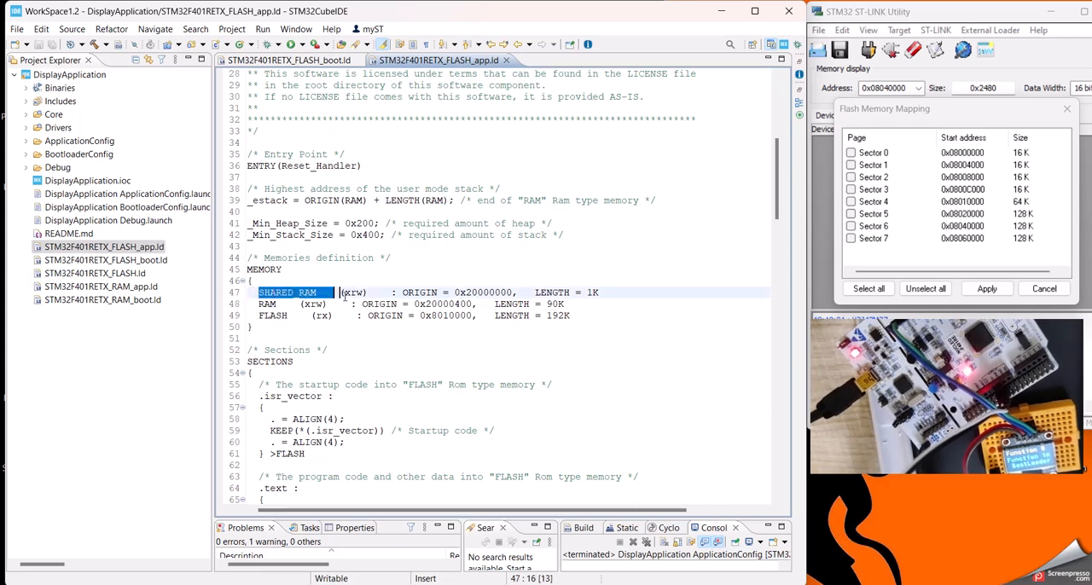
left_click_drag(341, 294, 570, 303)
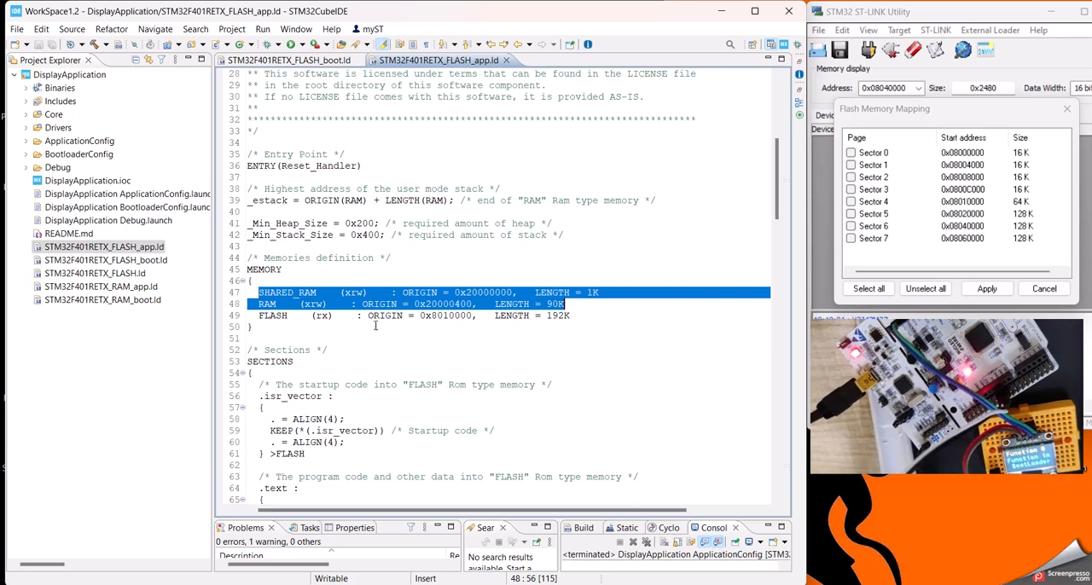
left_click(418, 316)
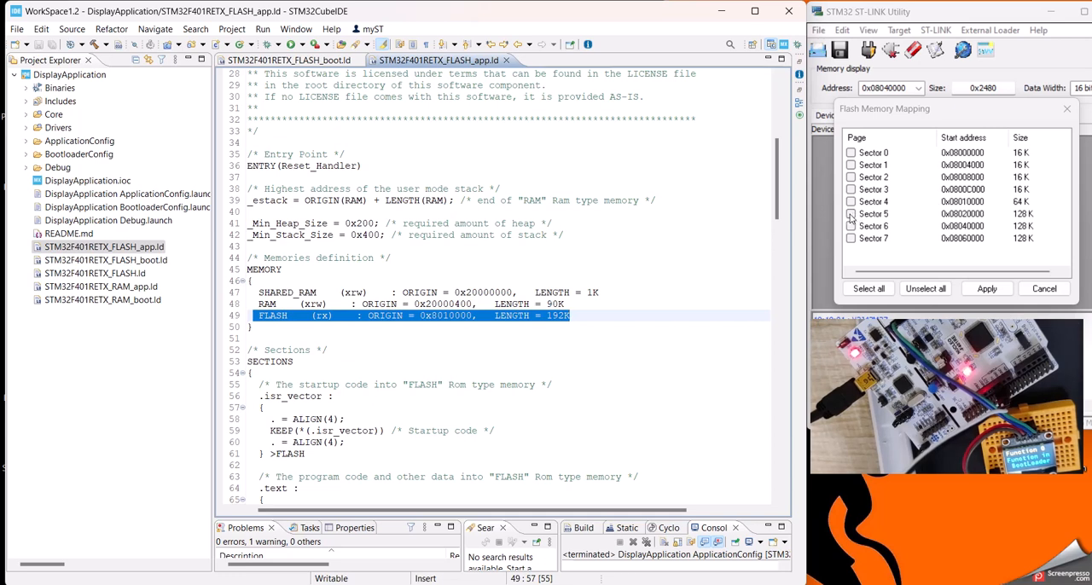
Step: Confirm flash at 0x8010000 matches ST-LINK sector 4 with 192K length, then leave FLASH_app.ld
left_click(850, 201)
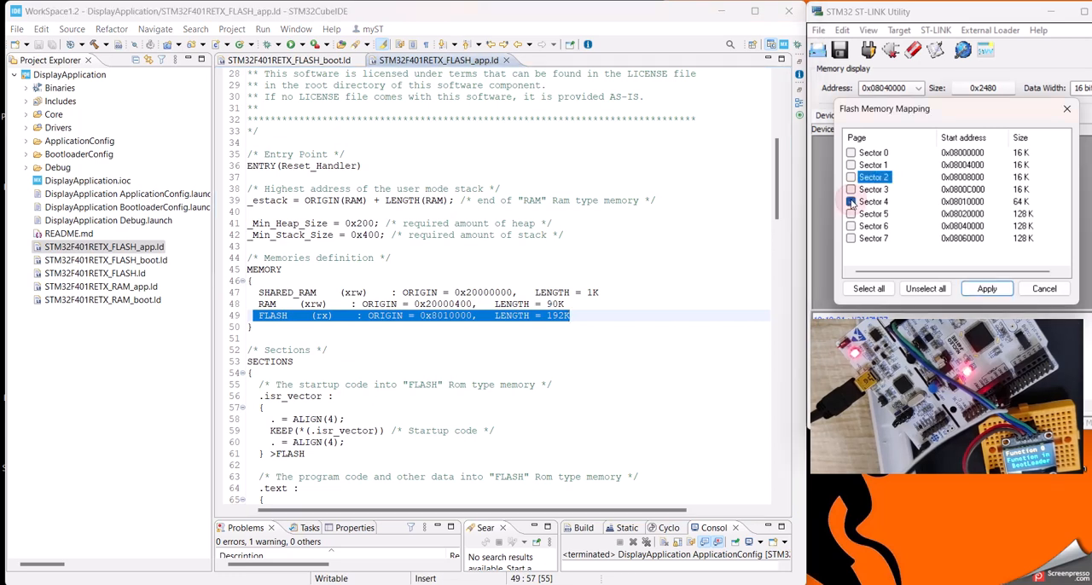
left_click(850, 202)
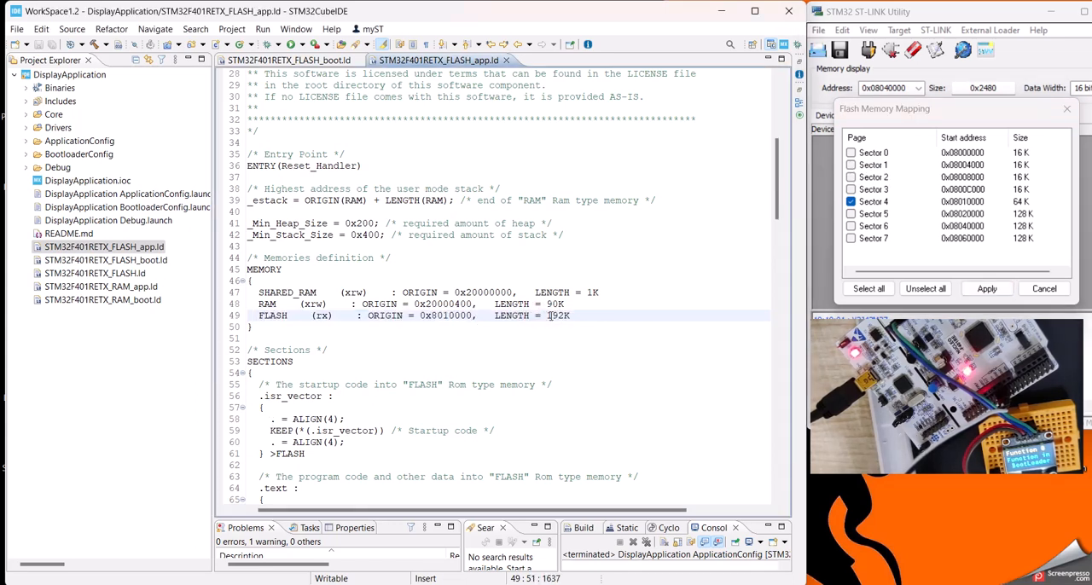
double_click(554, 316)
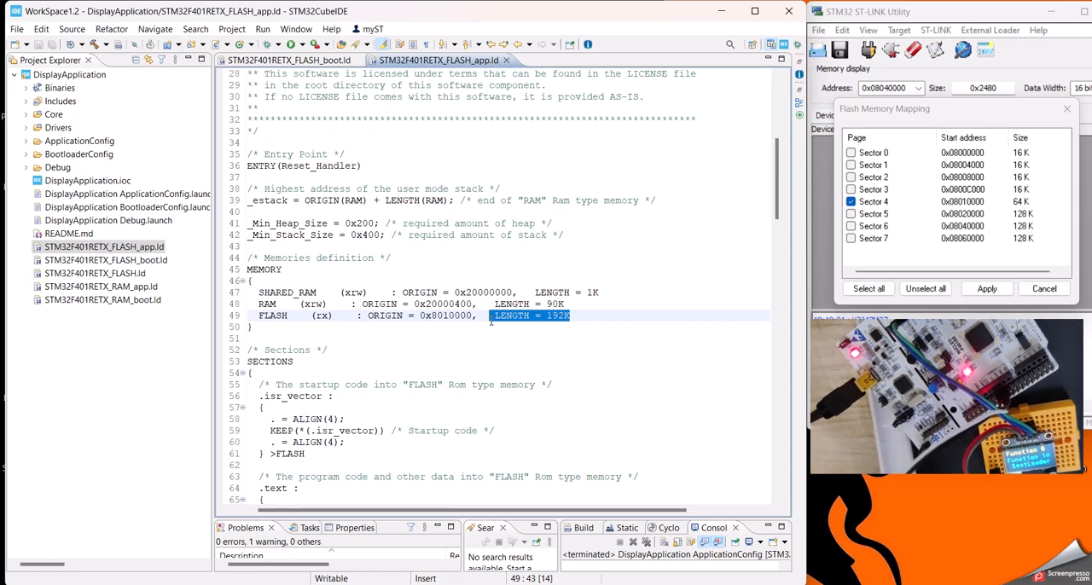
left_click(290, 60)
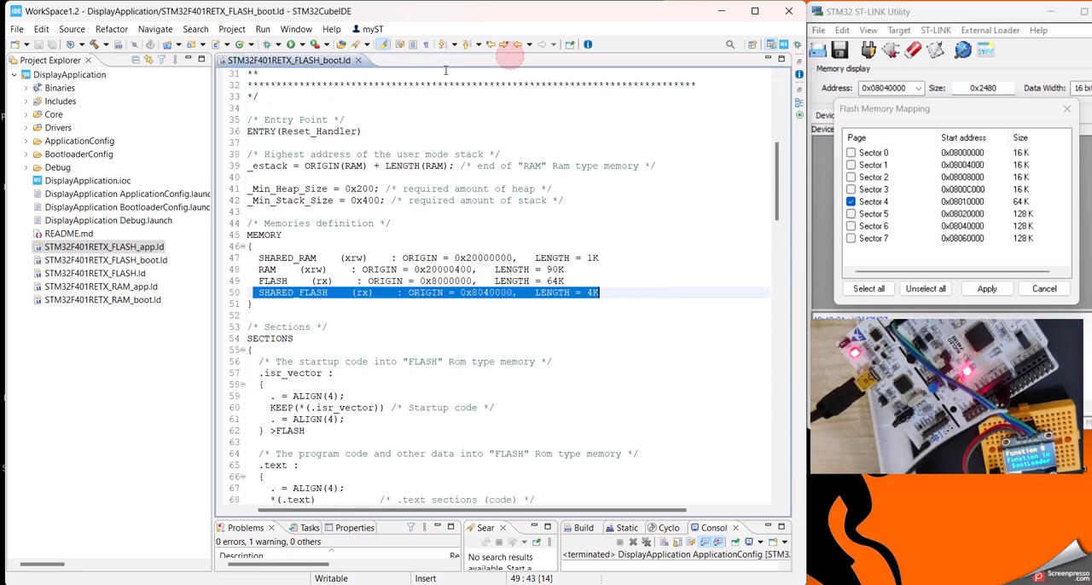
Step: Close FLASH_boot.ld and bring up main_boot.c from DisplayApplication > Core > Src
left_click(359, 60)
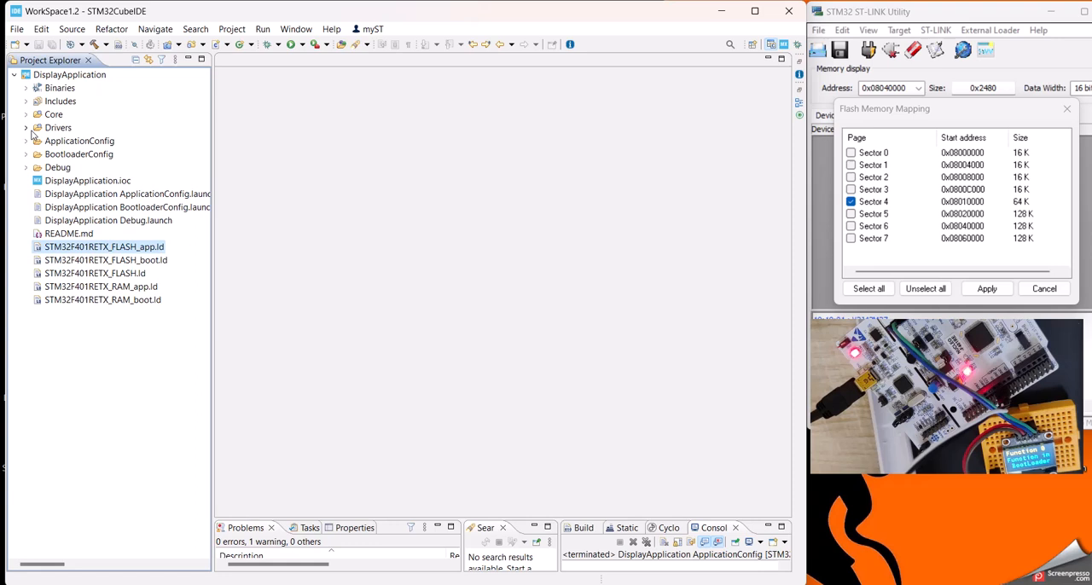
left_click(68, 75)
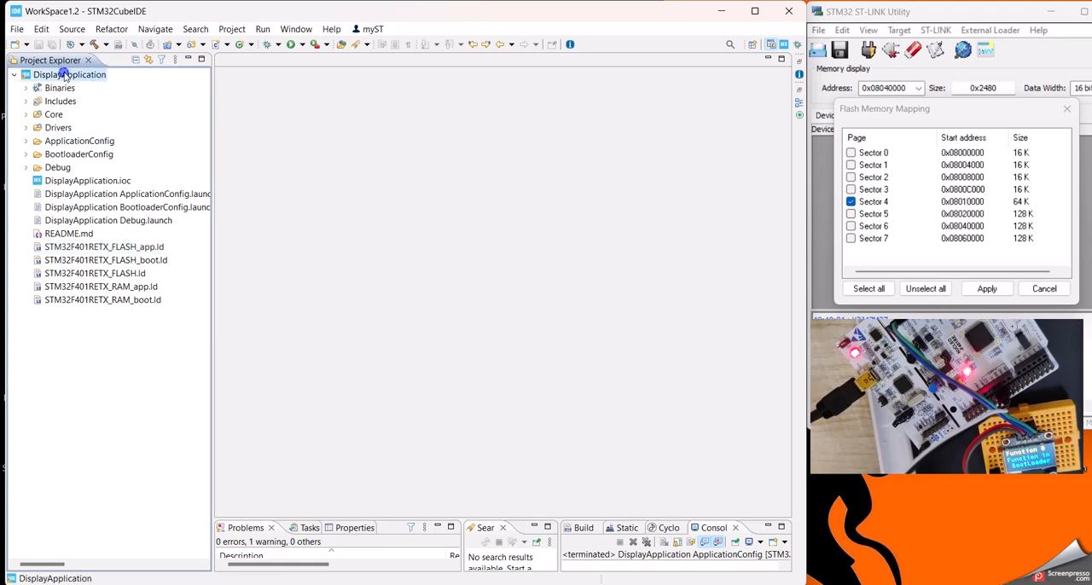
right_click(68, 76)
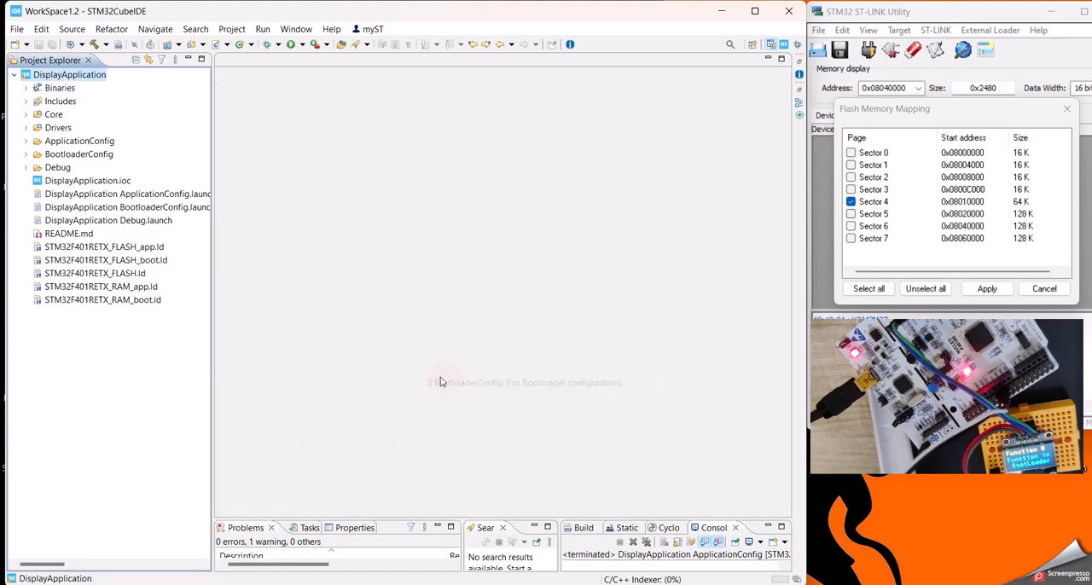
left_click(28, 114)
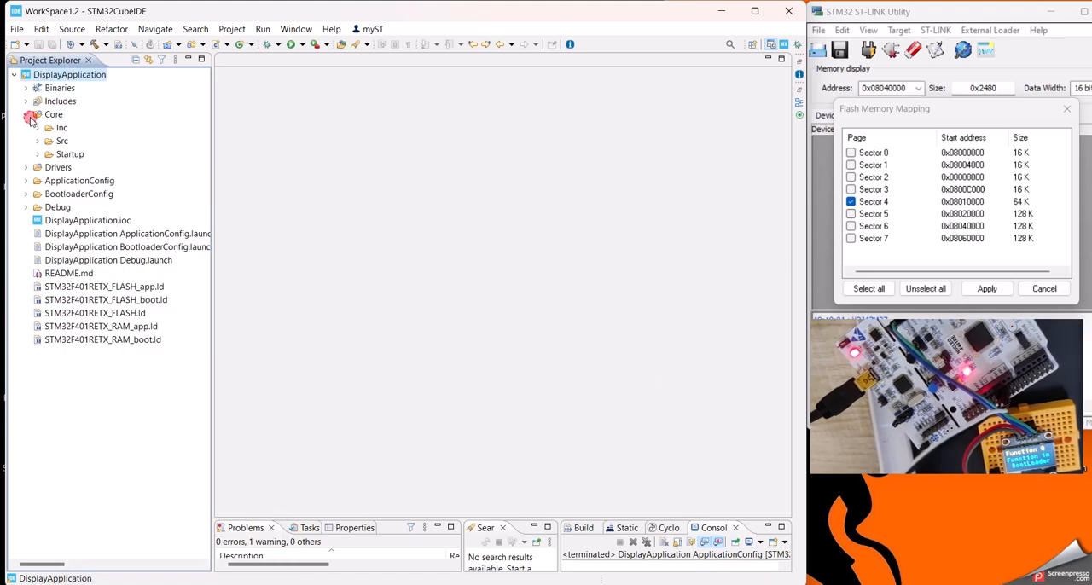
left_click(26, 114)
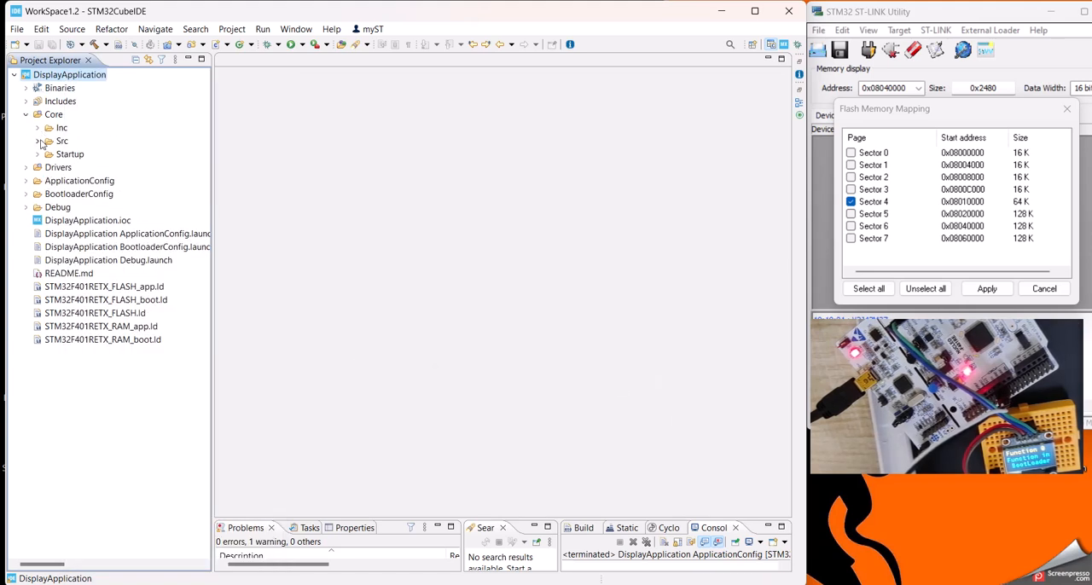
left_click(40, 139)
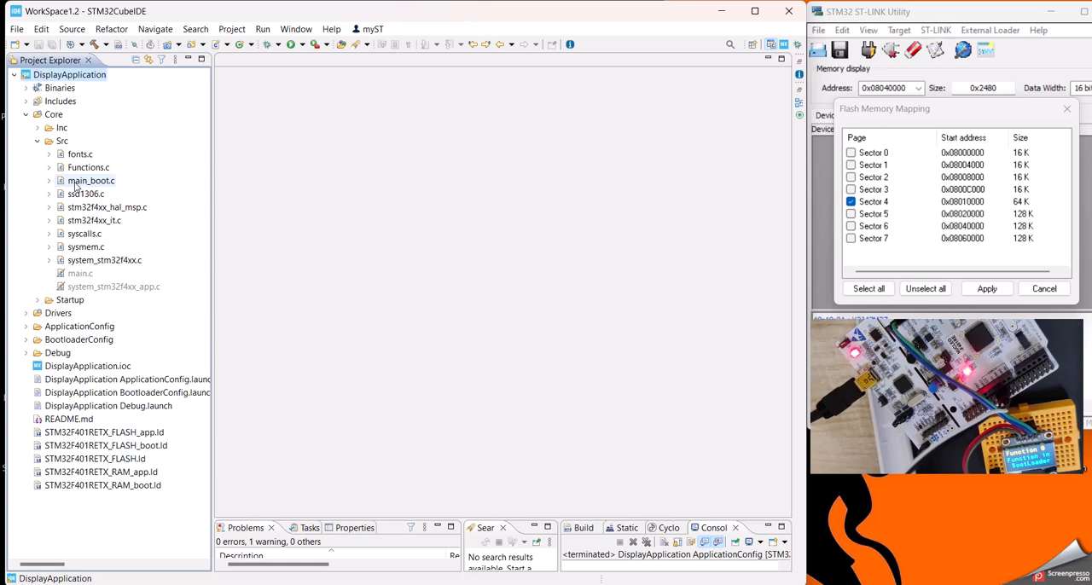
double_click(90, 181)
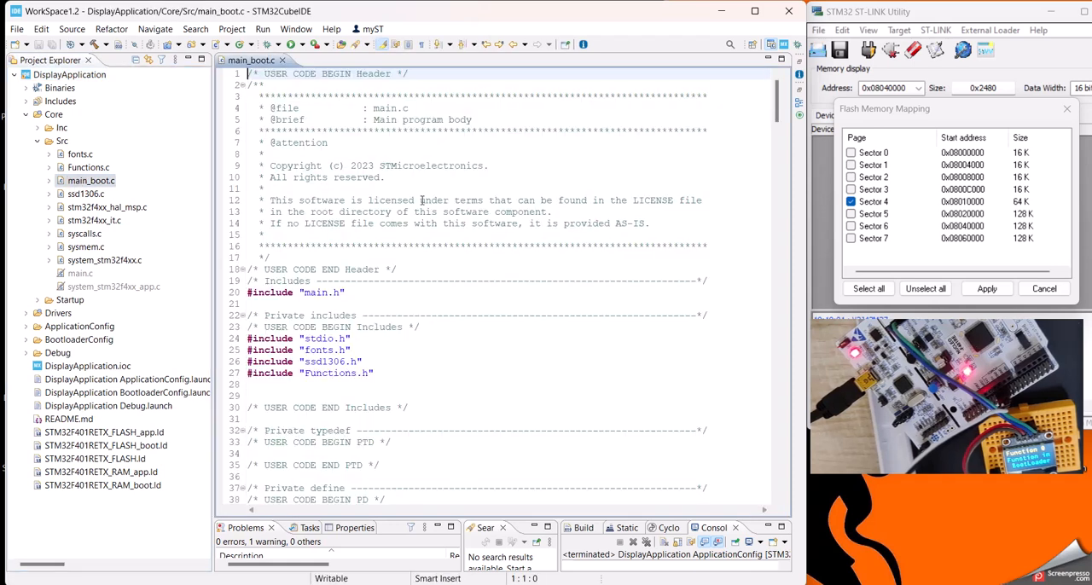
Step: Set MAJOR_VERSION to 1 in main_boot.c and scroll on to the start of main()
scroll("down", 3)
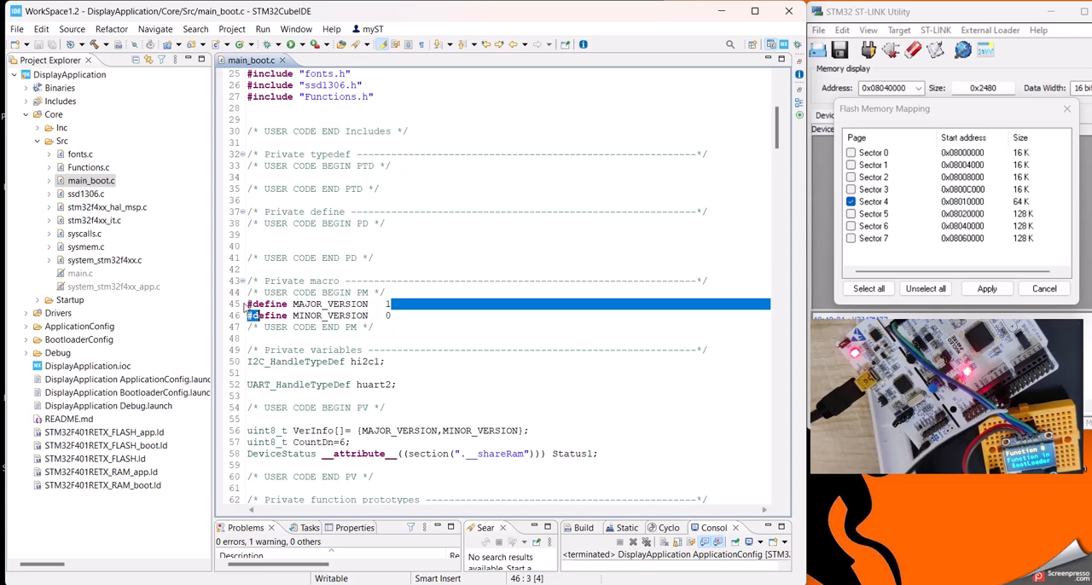
left_click(409, 315)
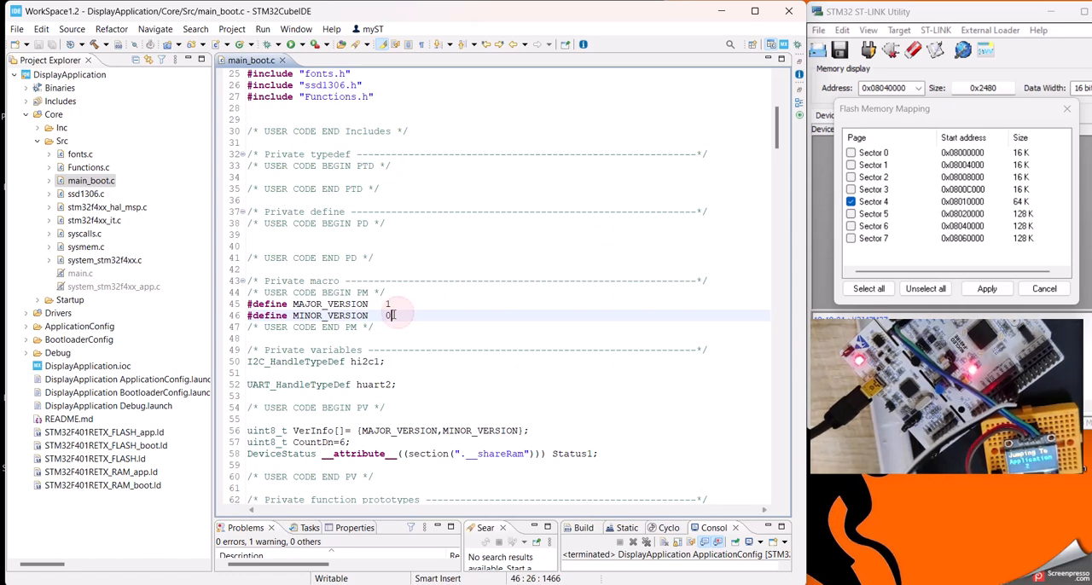
type("1")
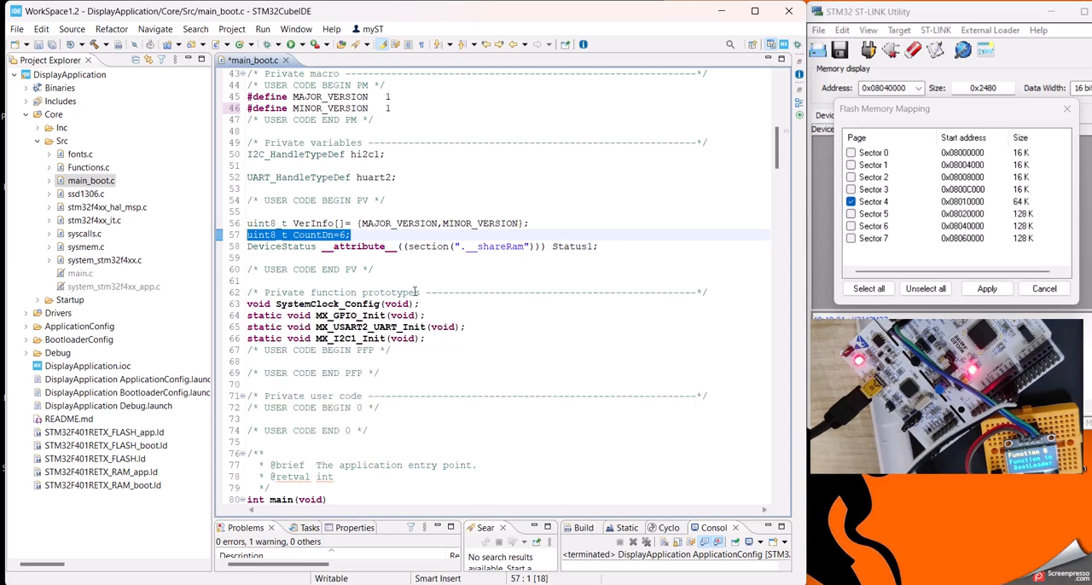
scroll("down", 3)
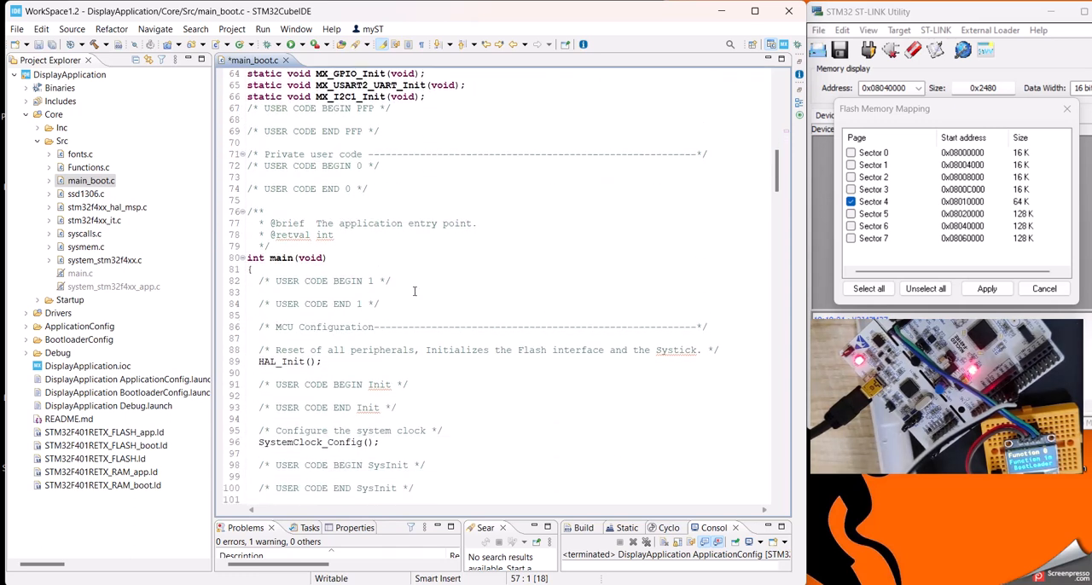
scroll("down", 3)
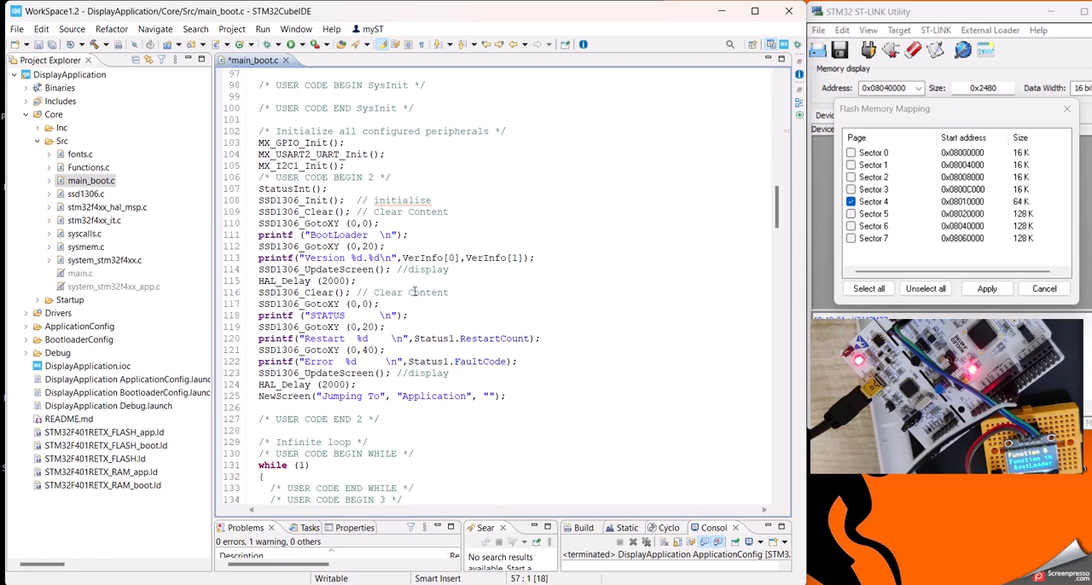
double_click(277, 200)
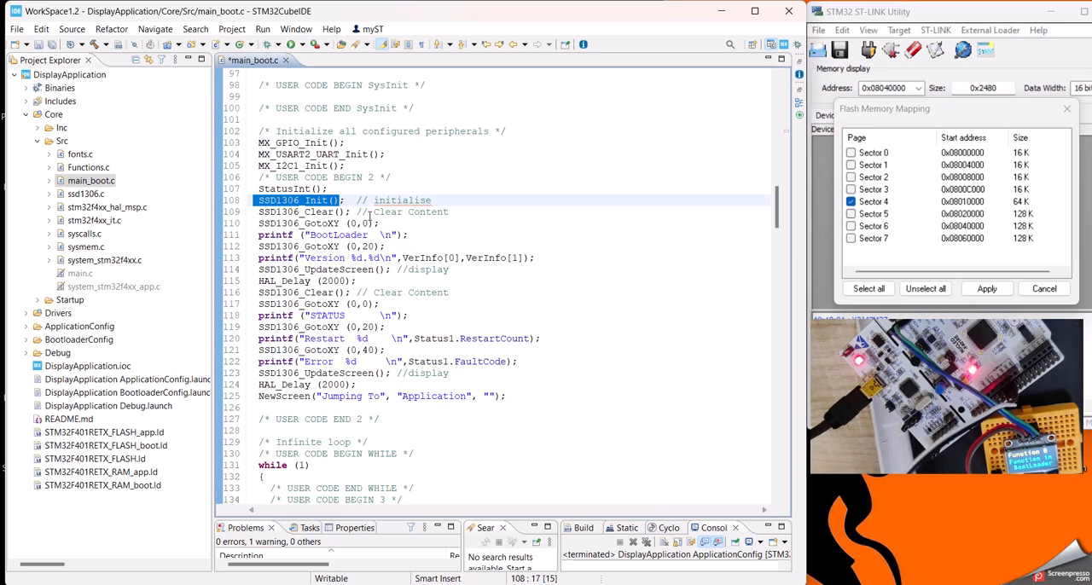
mouse_move(543, 256)
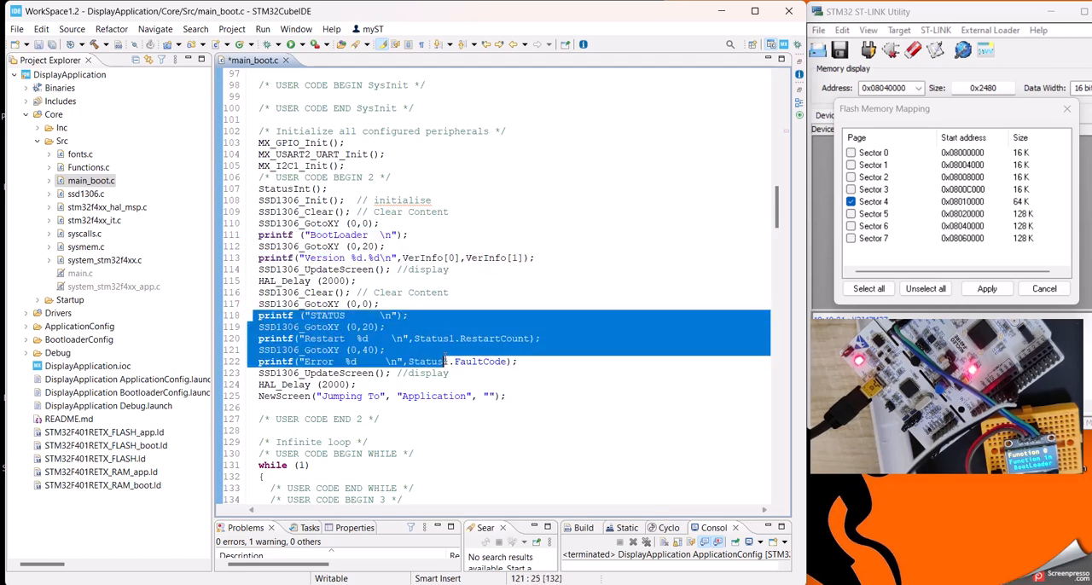
left_click(451, 372)
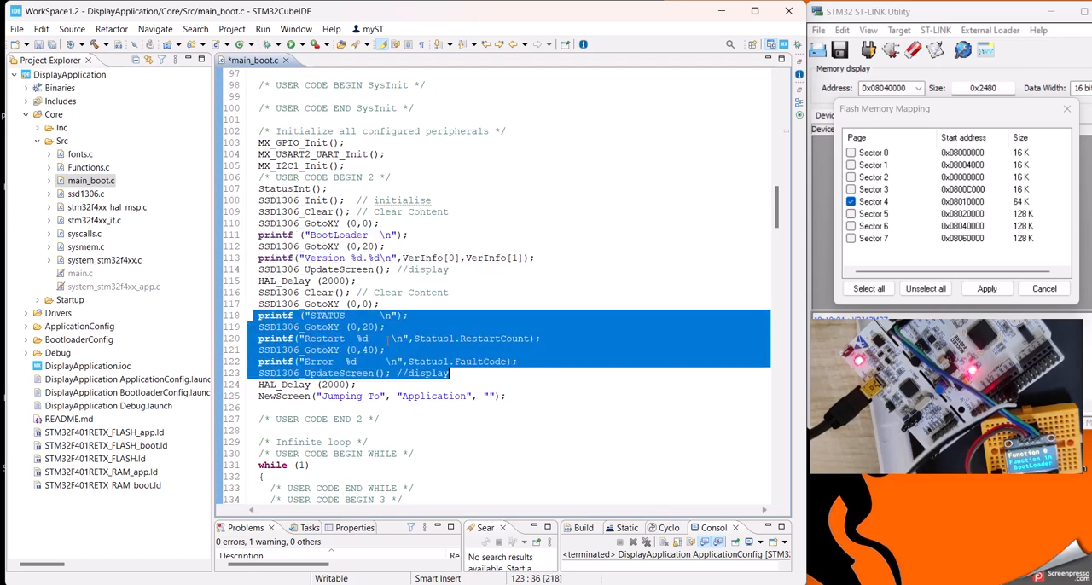
double_click(512, 338)
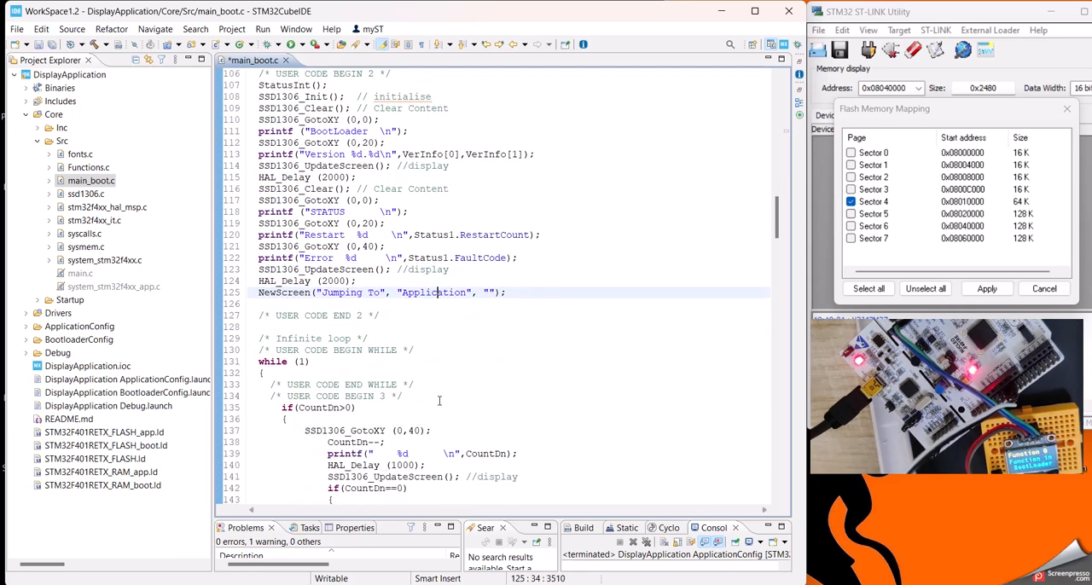
scroll("down", 3)
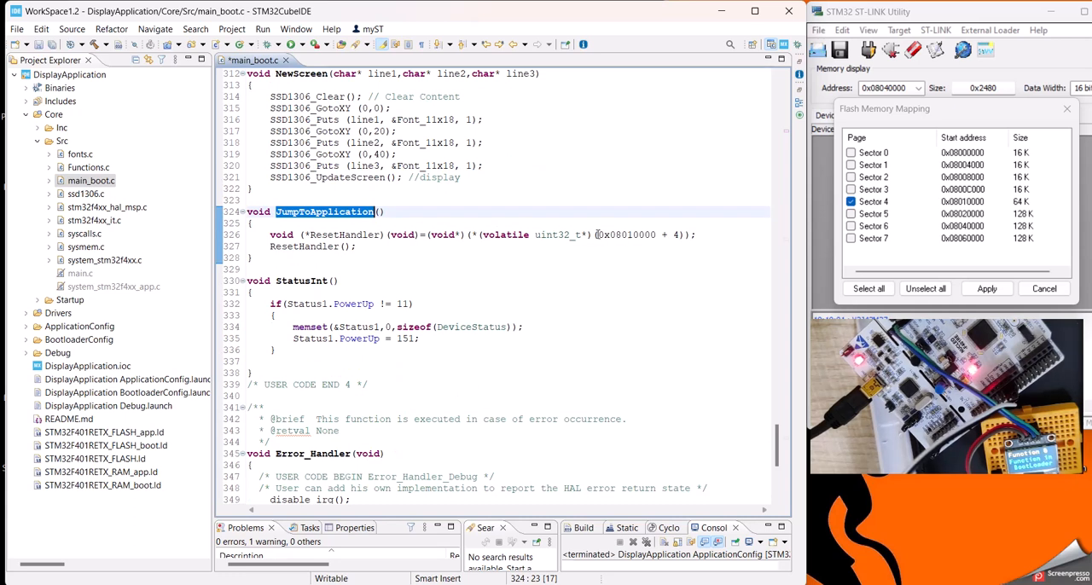
double_click(625, 235)
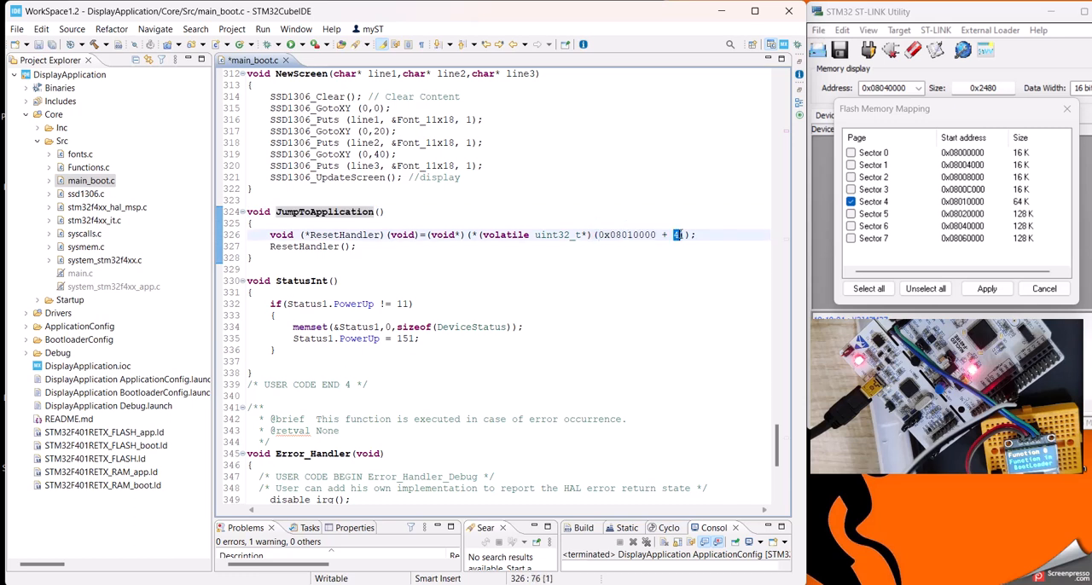
mouse_move(533, 259)
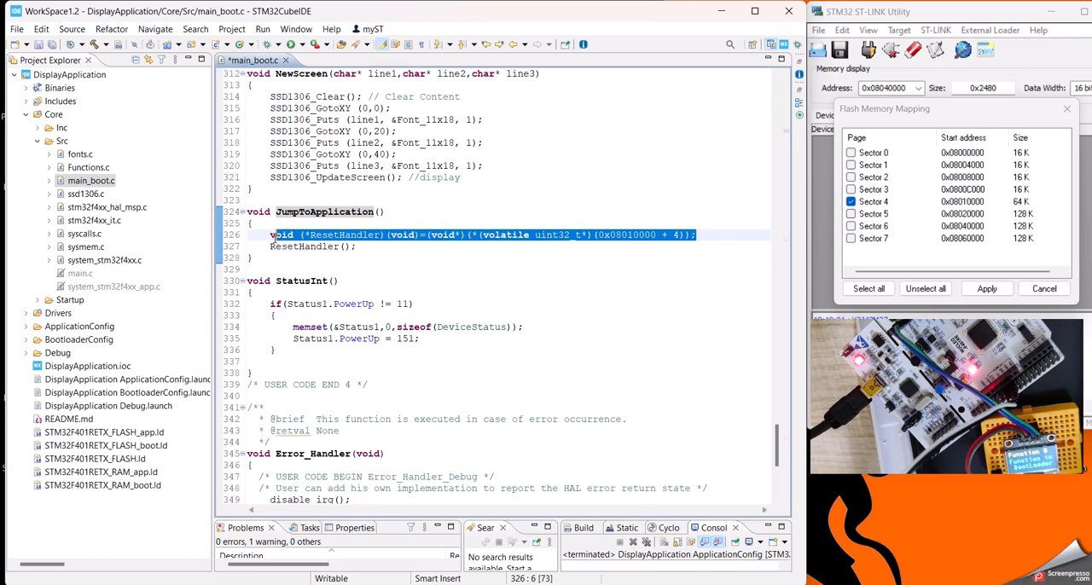
mouse_move(400, 275)
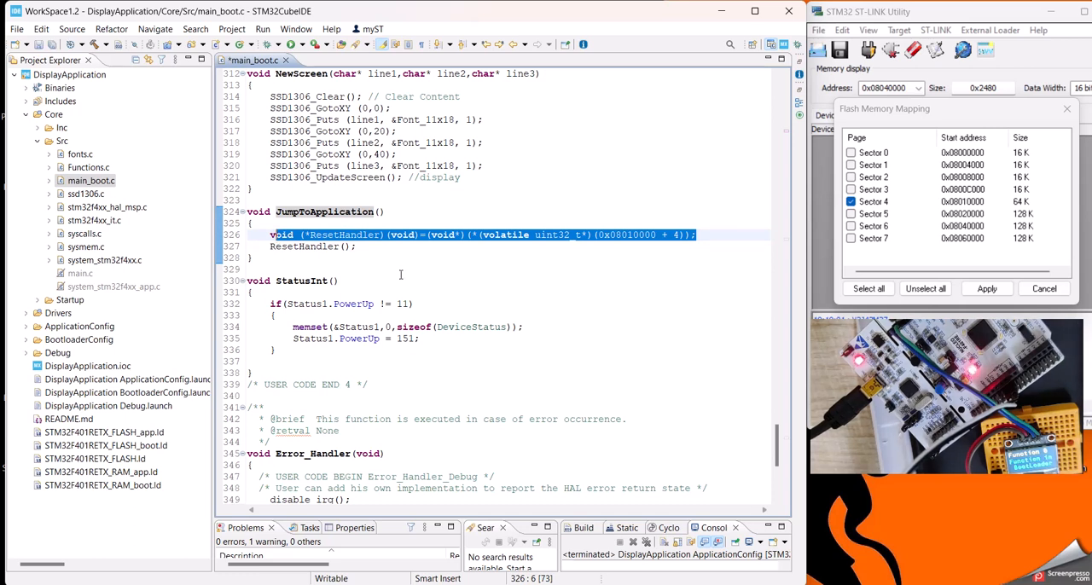
scroll("up", 3)
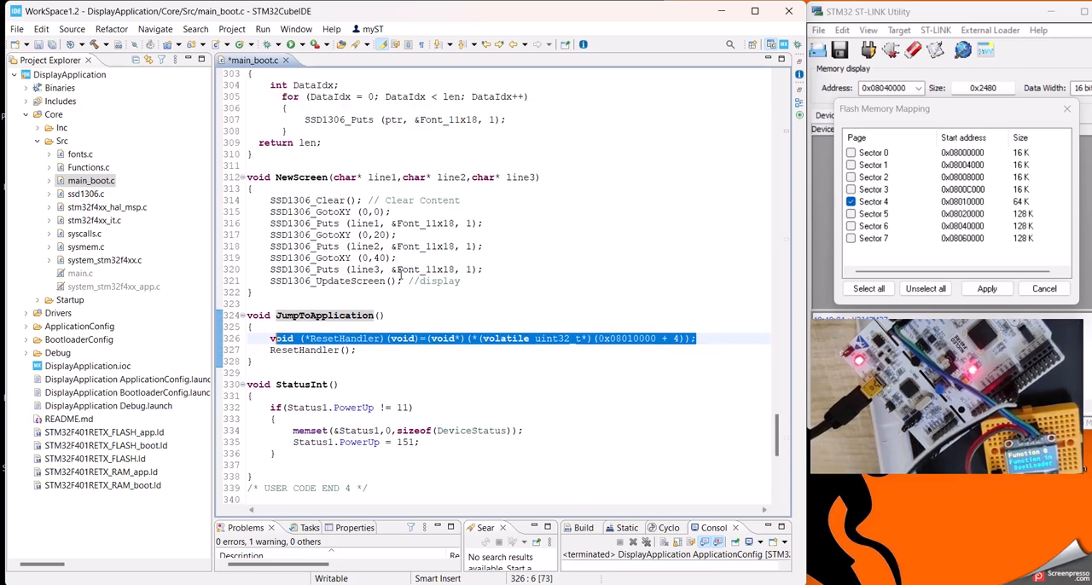
scroll("up", 3)
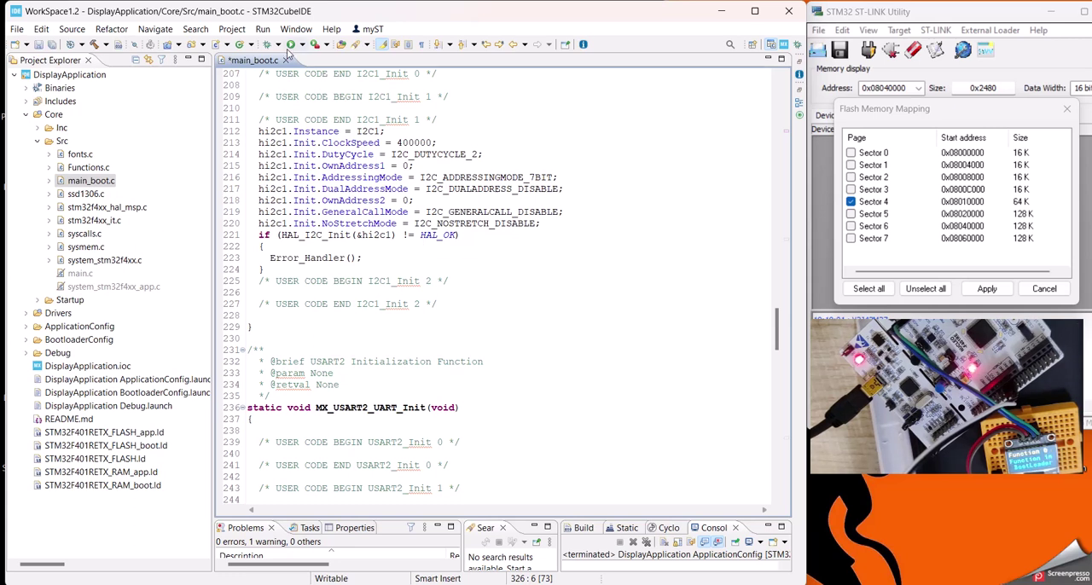
mouse_move(304, 166)
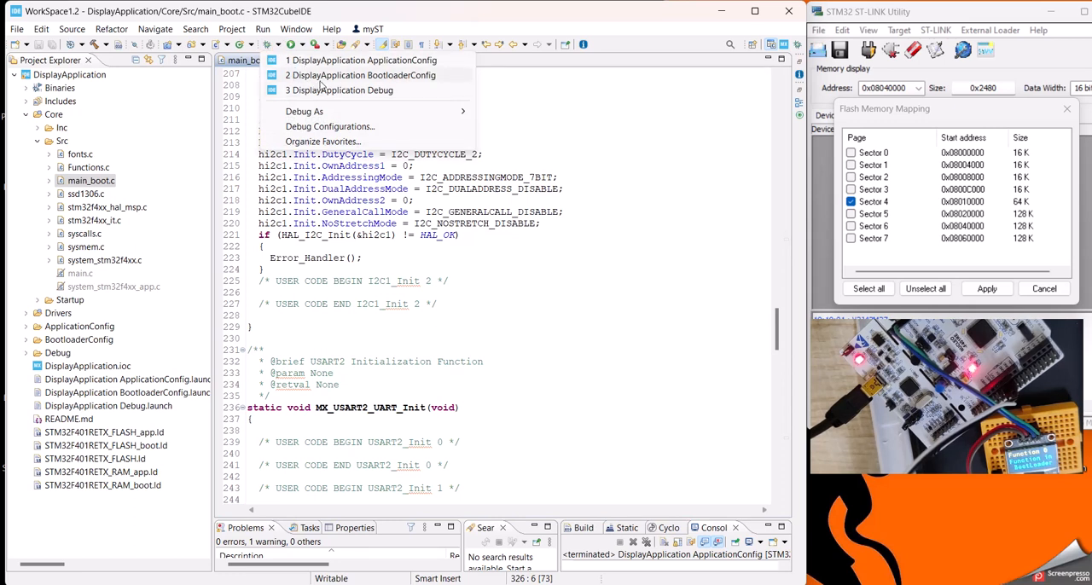
Step: Launch the DisplayApplication BootloaderConfig debug run to flash the bootloader to the board
left_click(362, 60)
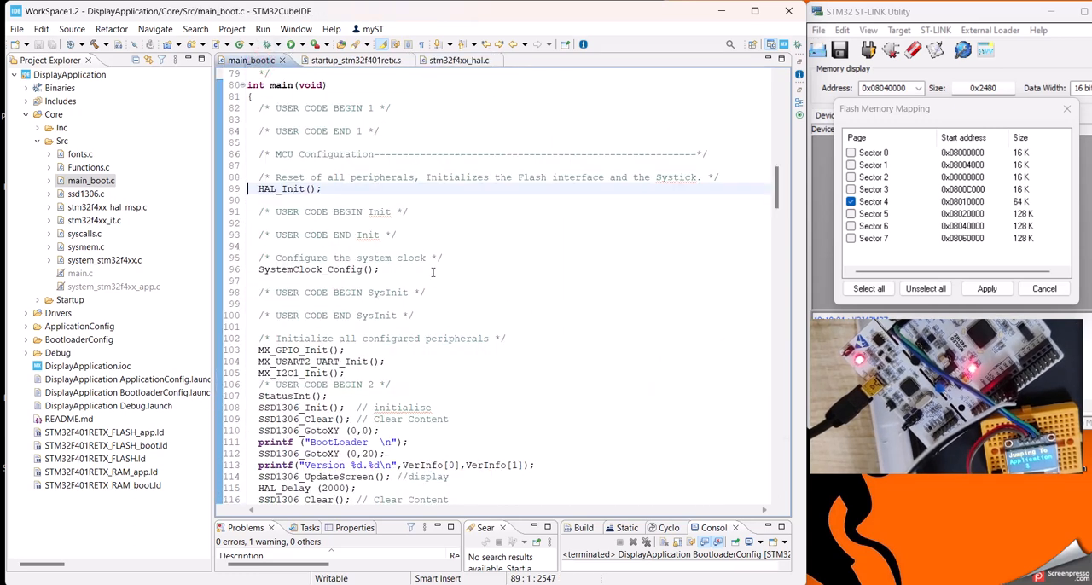
scroll("up", 3)
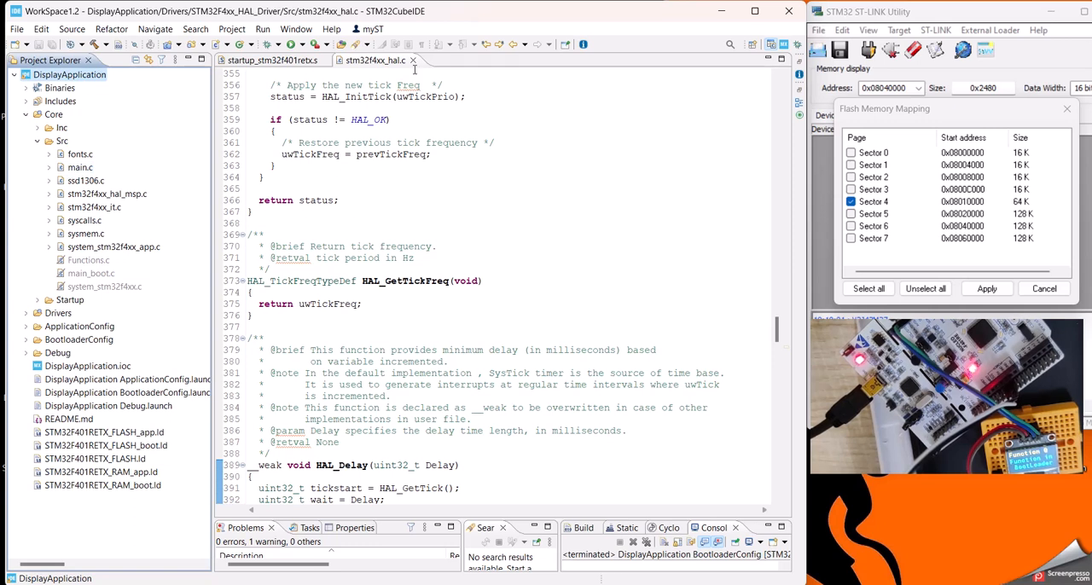
Step: In main.c, highlight the MAJOR/MINOR_VERSION defines and the CountDn and shared-RAM Status1 declarations
left_click(413, 60)
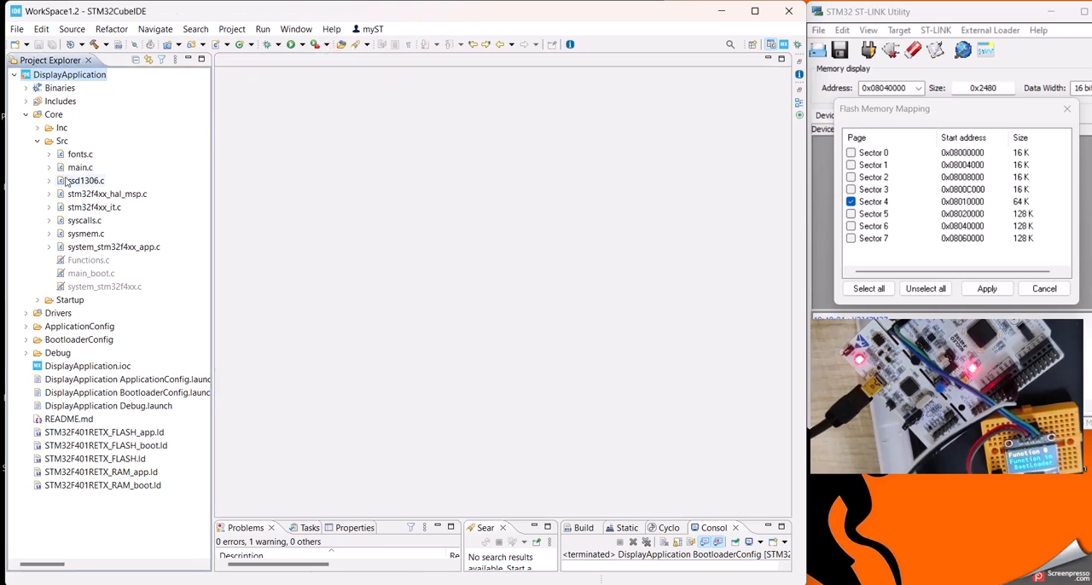
double_click(78, 167)
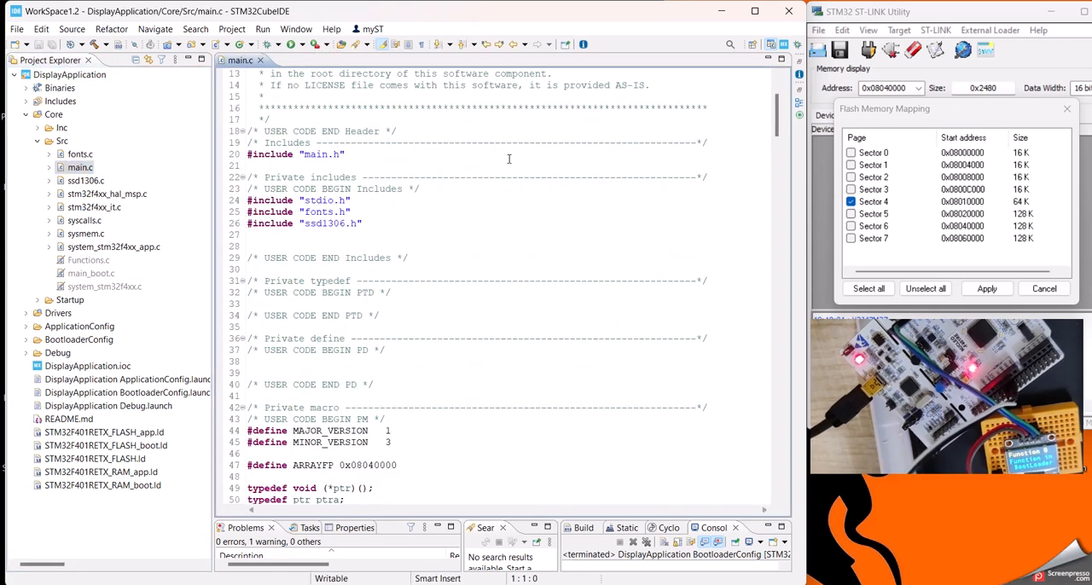
scroll("down", 3)
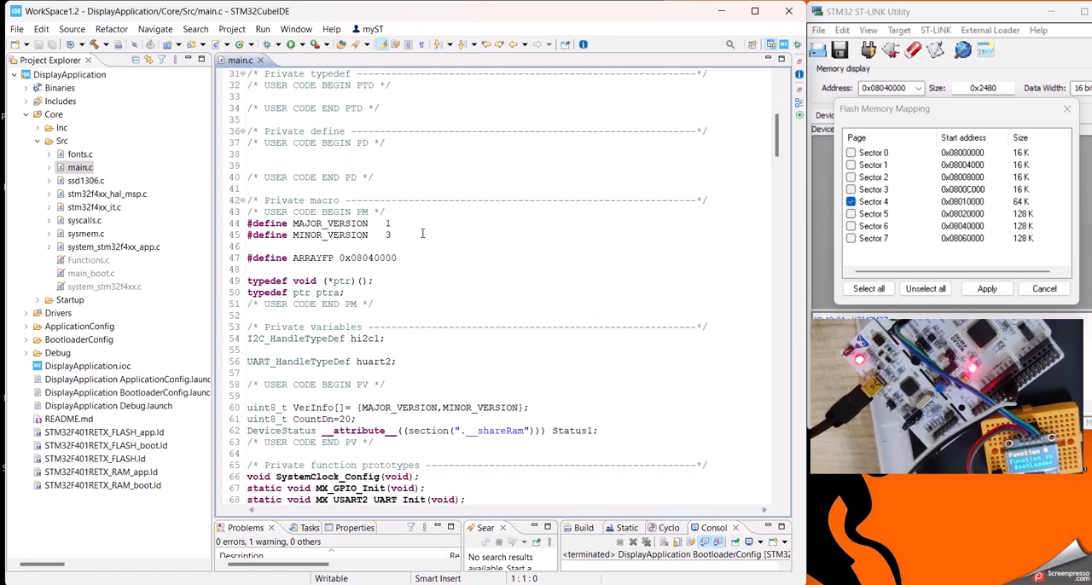
left_click_drag(248, 222, 391, 236)
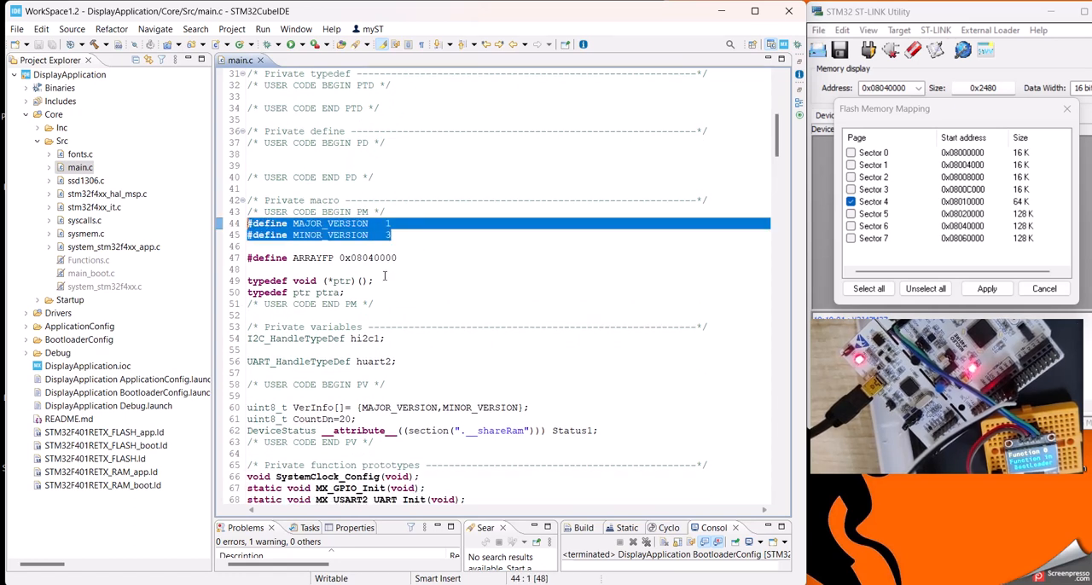
scroll("down", 3)
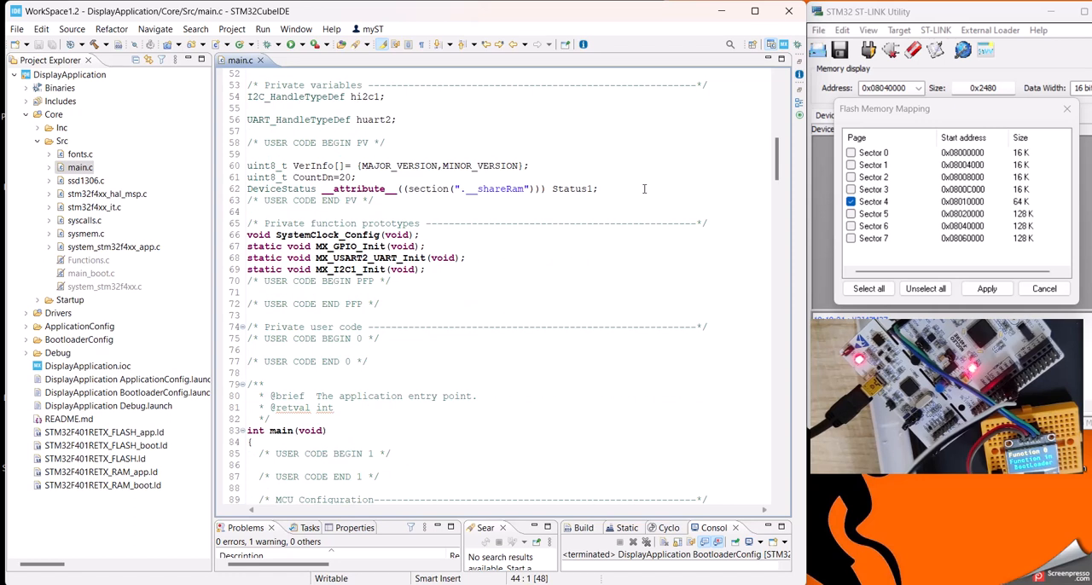
left_click_drag(246, 178, 597, 187)
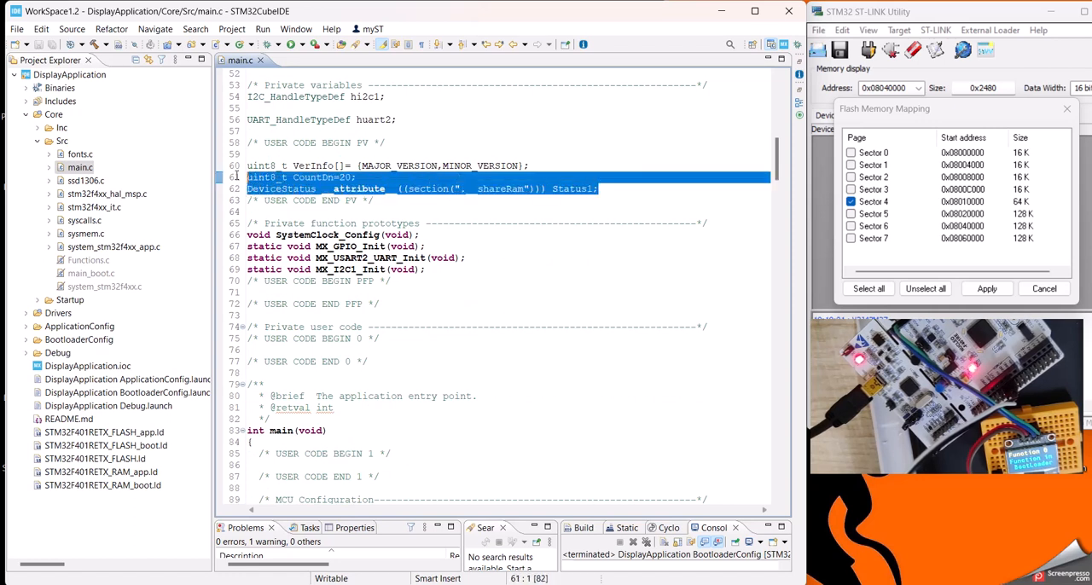
Step: Review the SSD1306 display initialisation and the line printing 'Application' down to the button loop
scroll("down", 3)
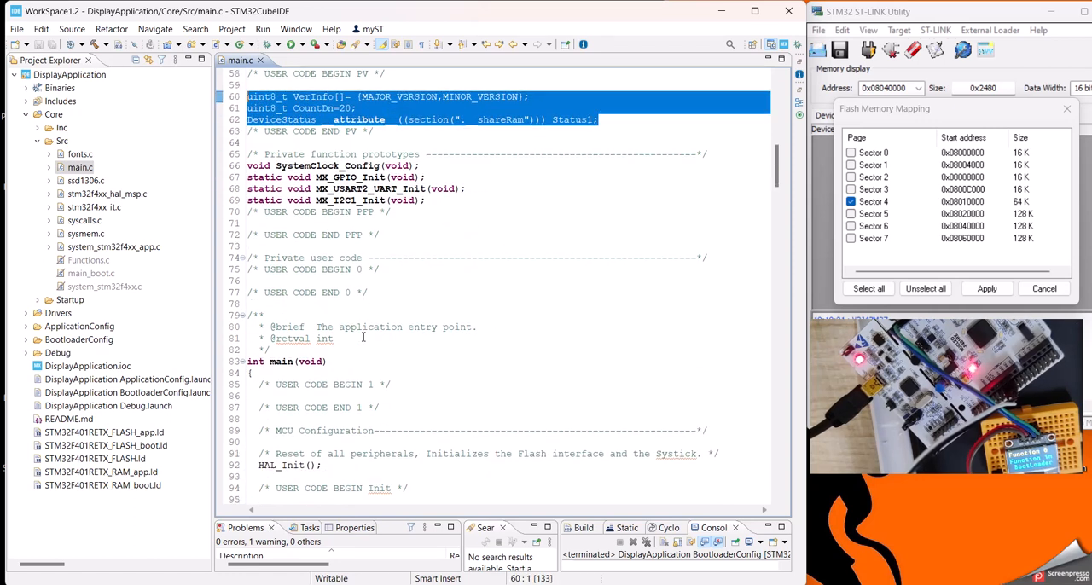
scroll("down", 3)
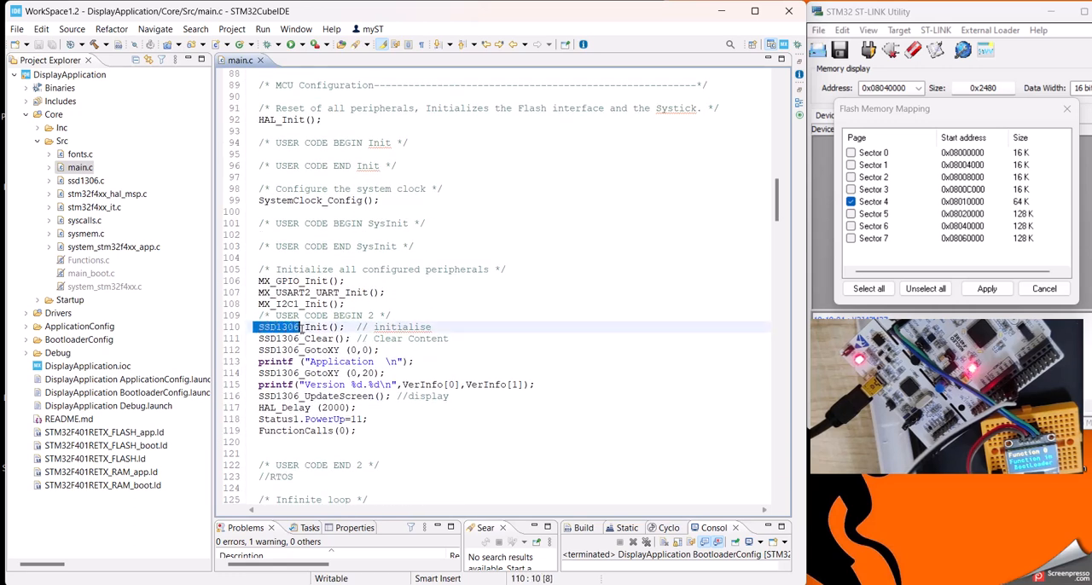
left_click_drag(259, 328, 385, 350)
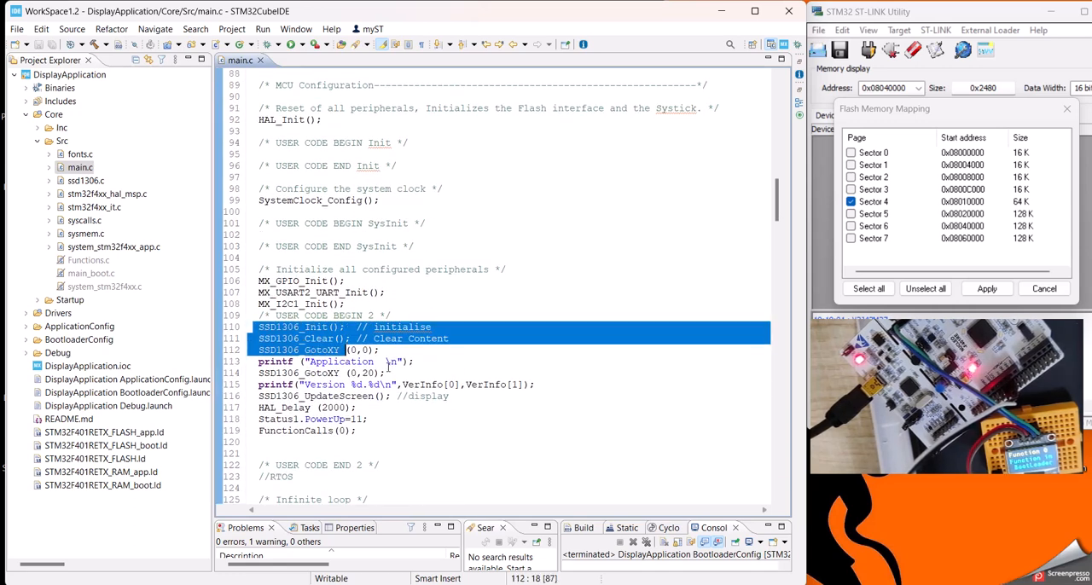
scroll("down", 3)
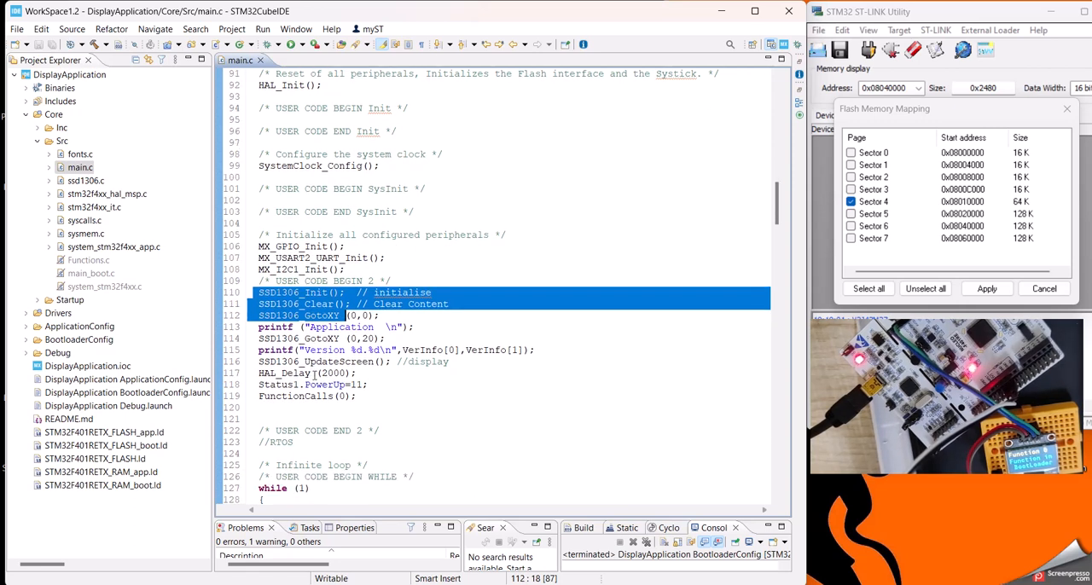
left_click(414, 328)
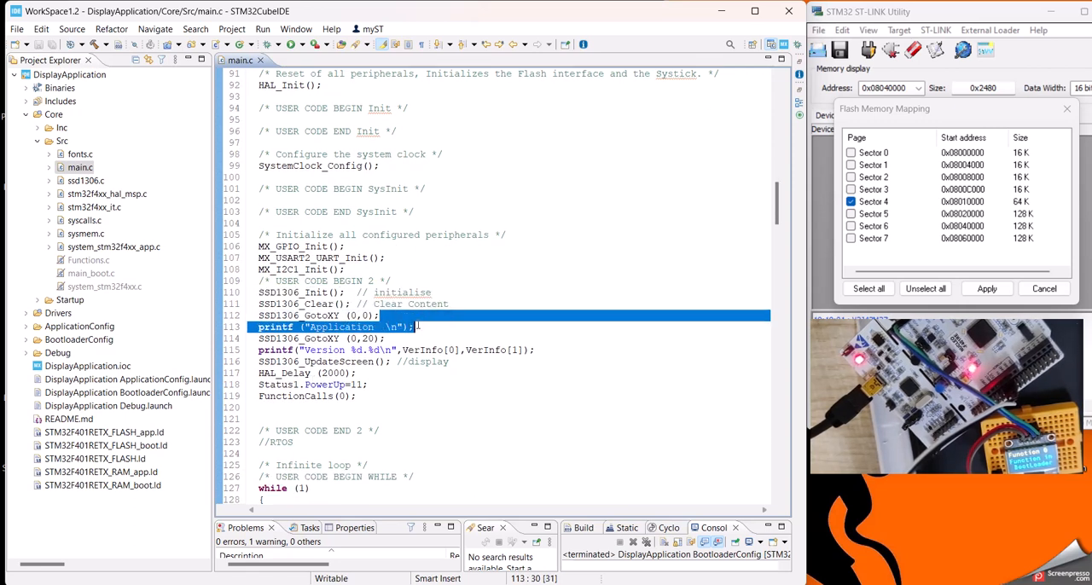
scroll("down", 3)
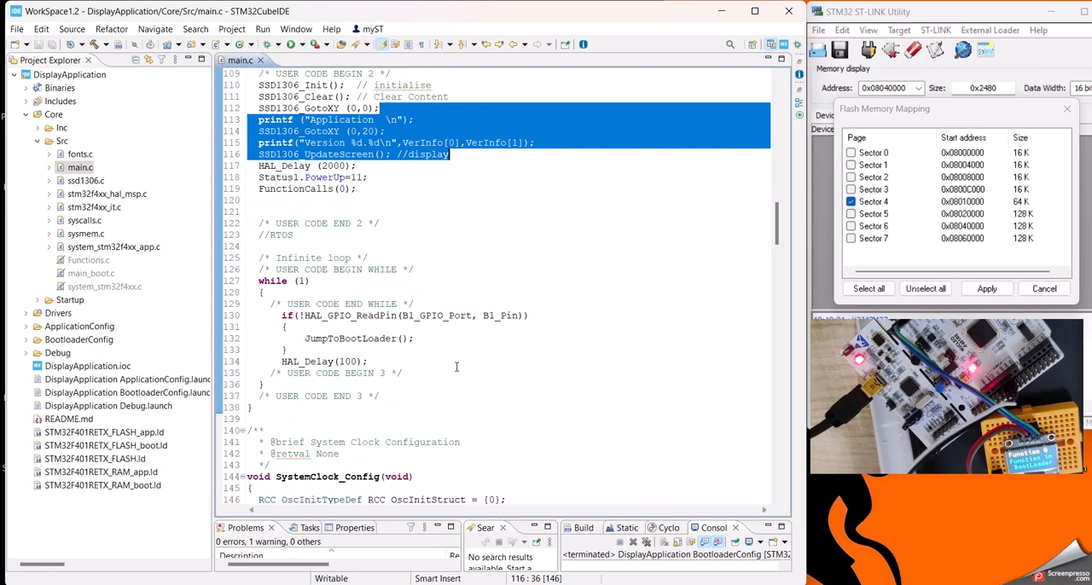
Step: Review JumpToBootLoader's RestartCount increment and reset-handler call at 0x08000000 + 4
left_click(382, 362)
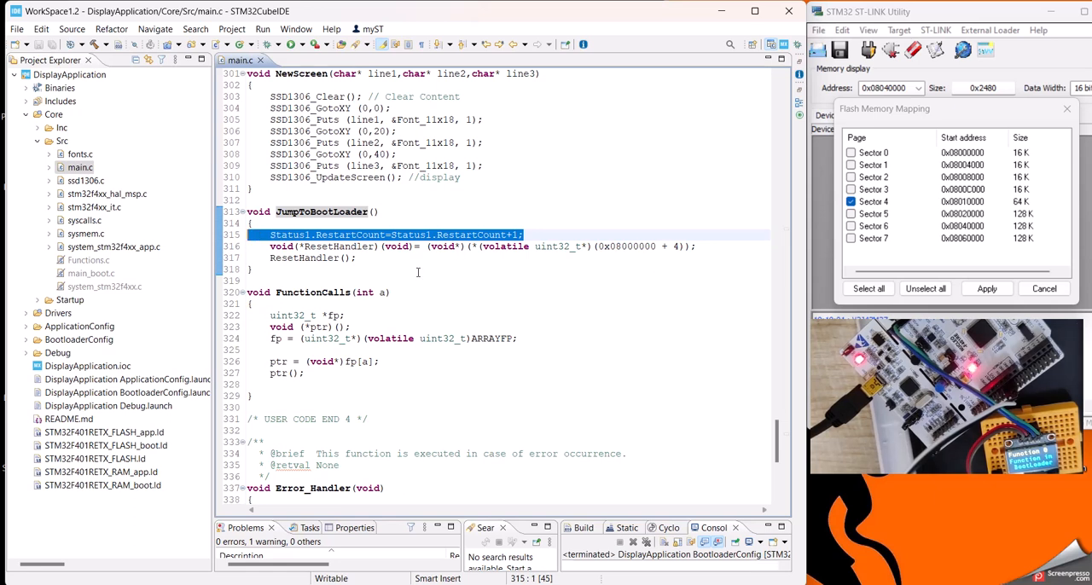
left_click(418, 271)
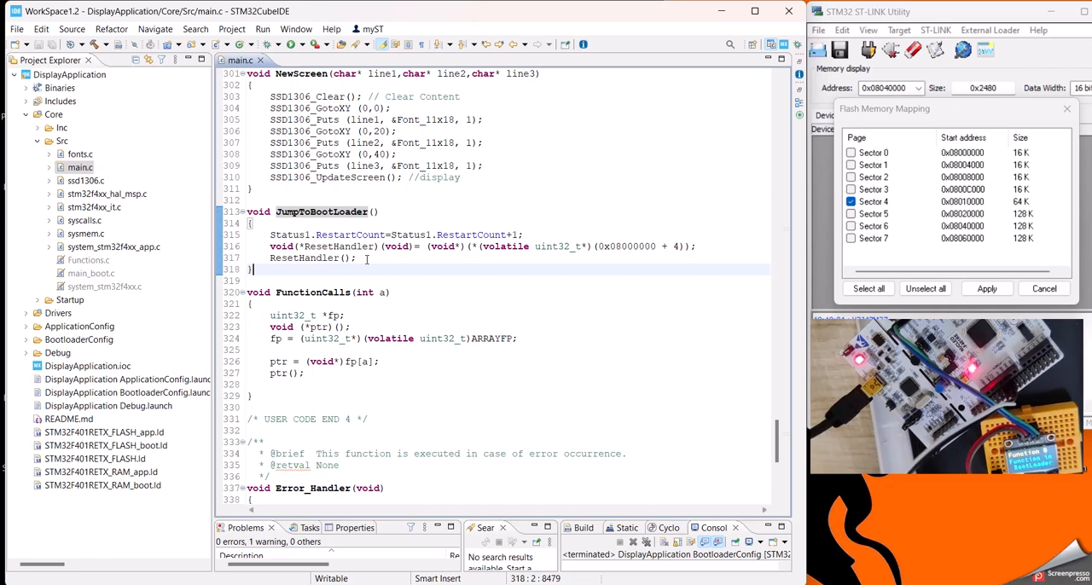
scroll("up", 3)
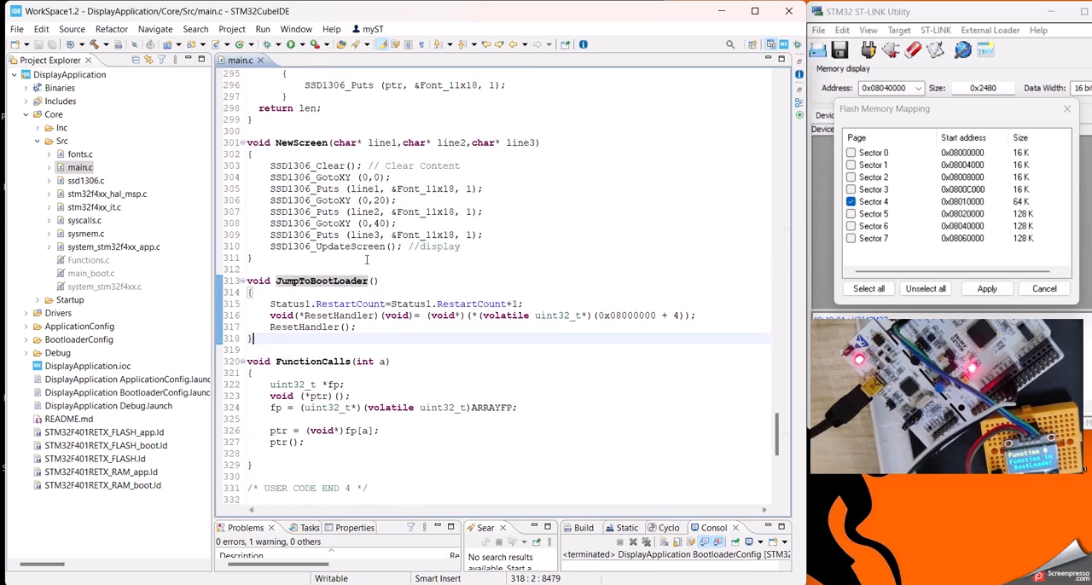
scroll("up", 3)
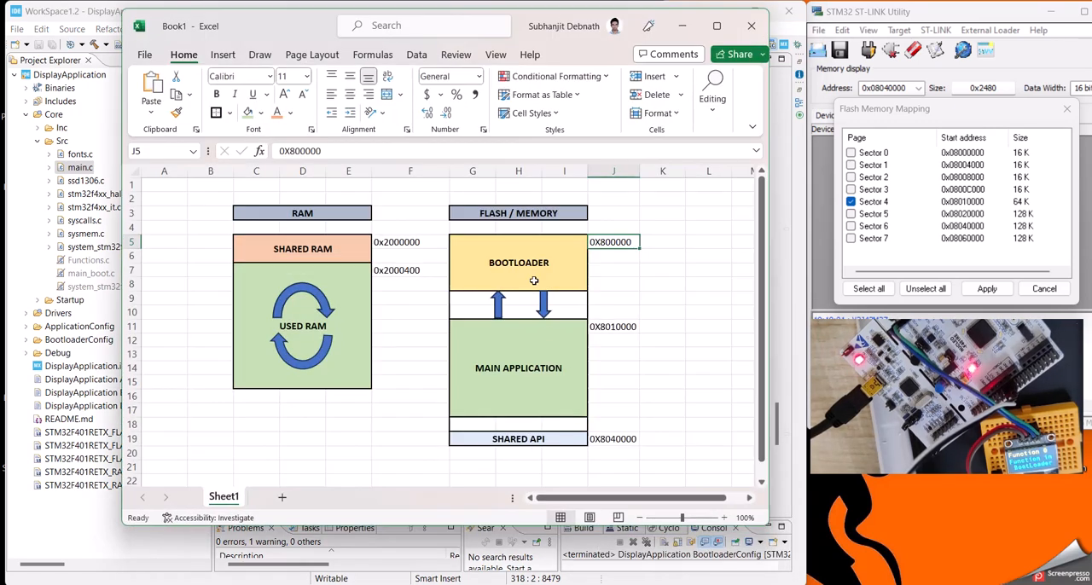
mouse_move(534, 379)
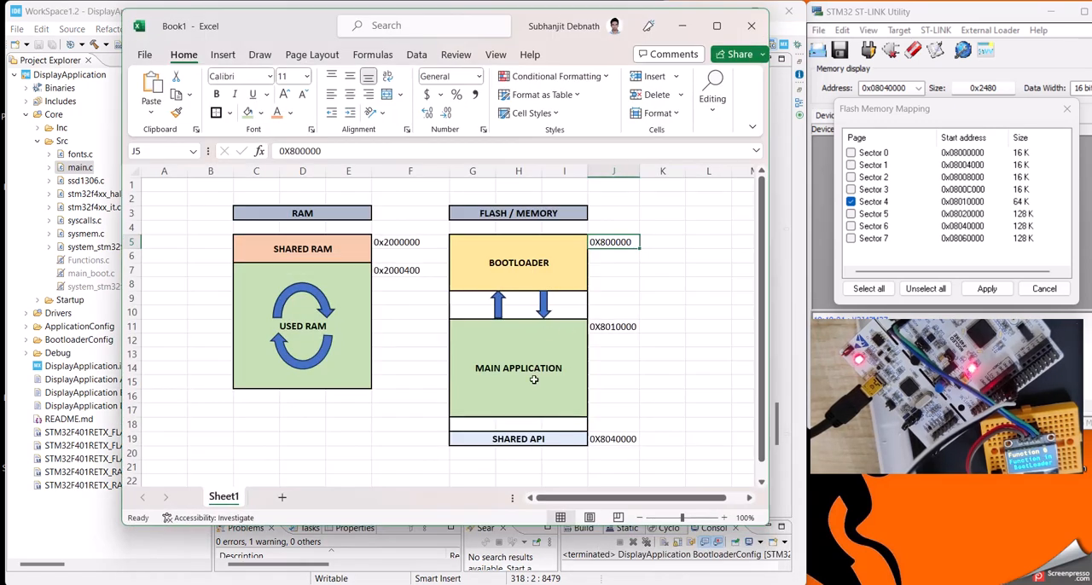
mouse_move(476, 307)
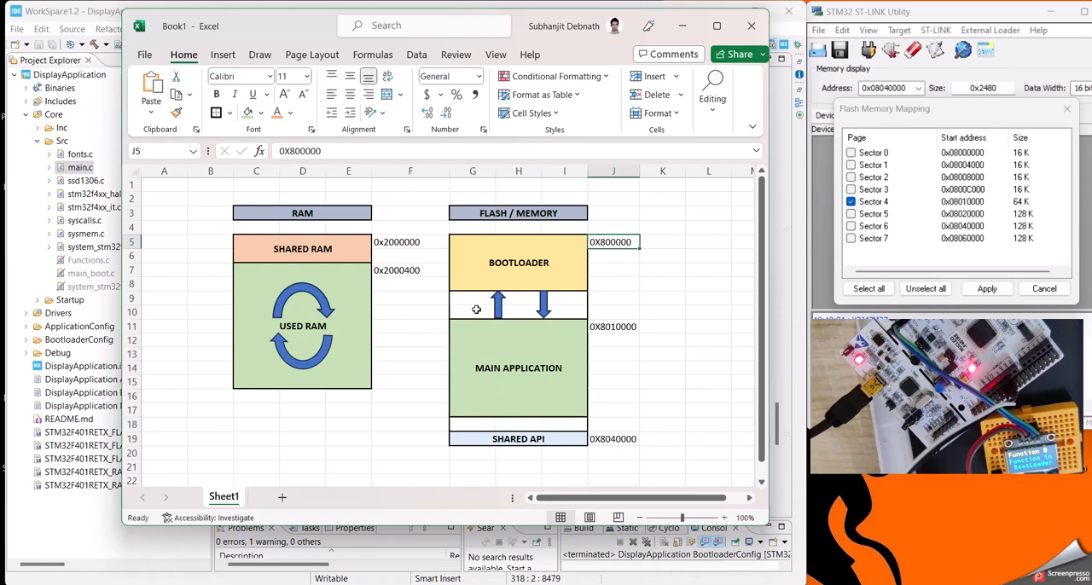
mouse_move(580, 287)
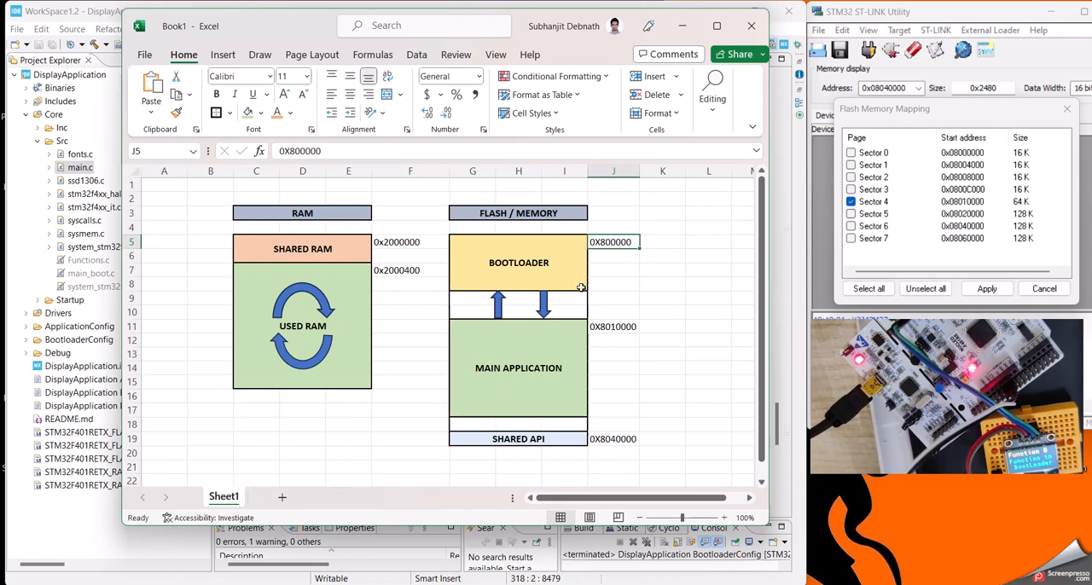
mouse_move(526, 375)
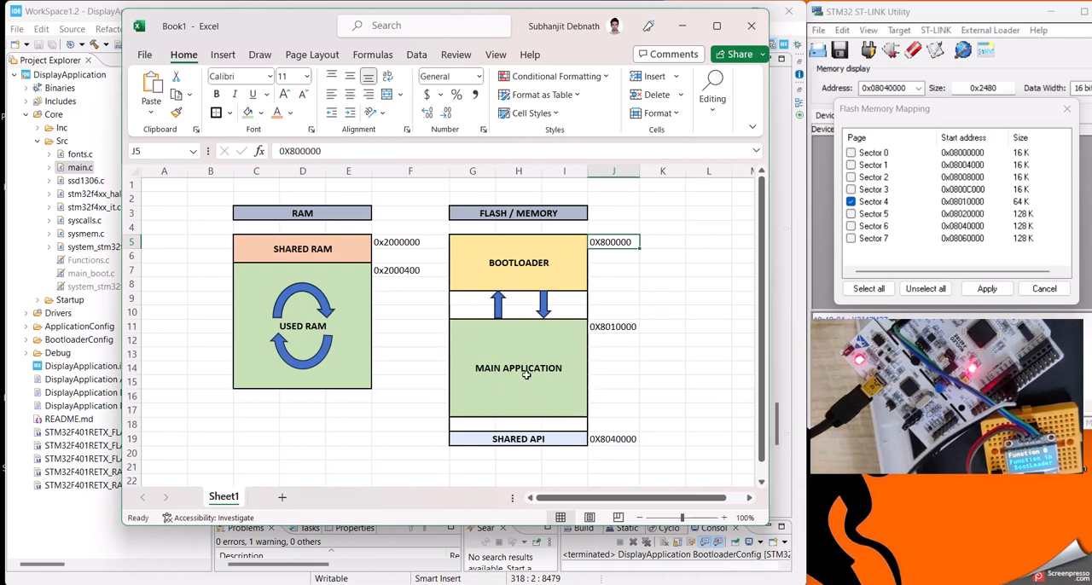